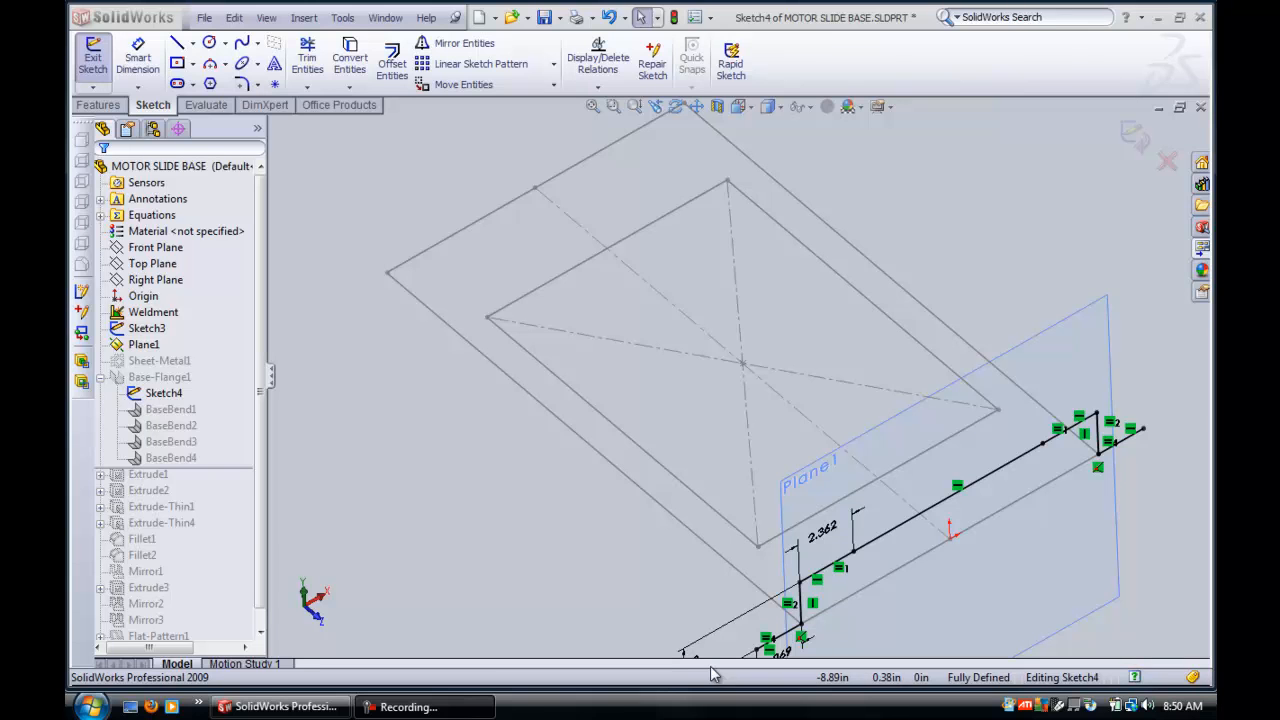
mouse_move(844, 564)
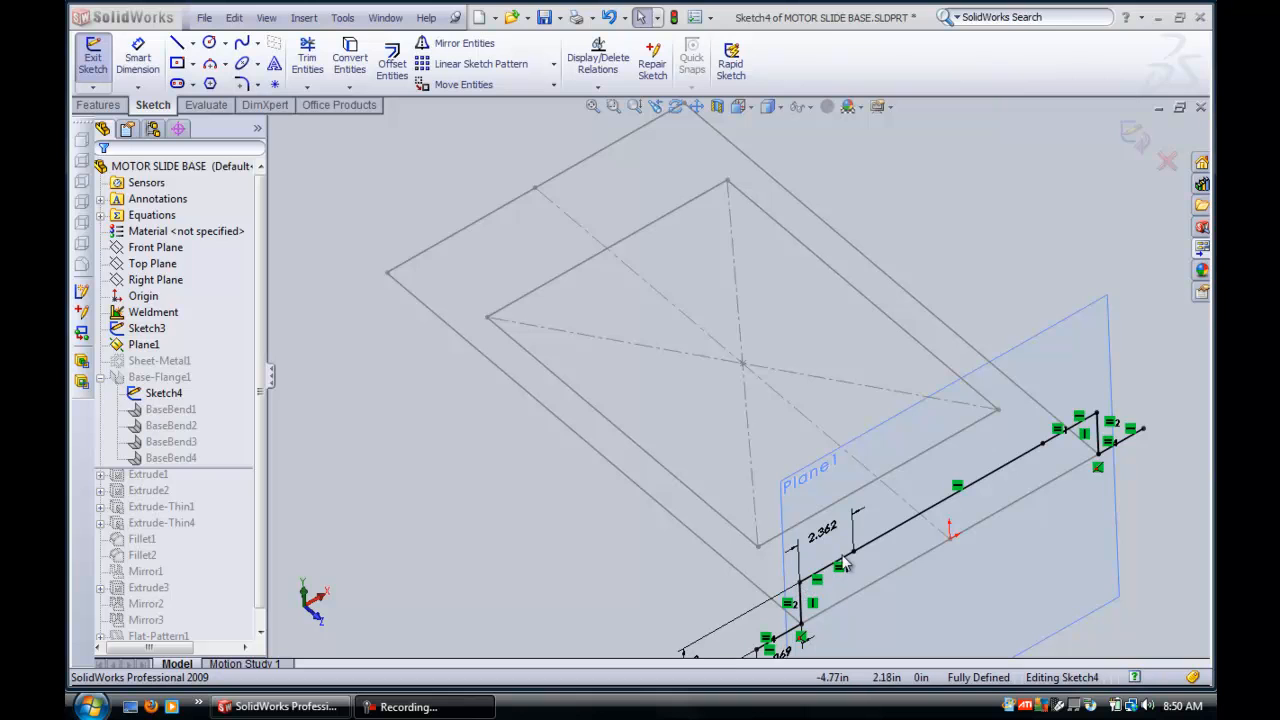
mouse_move(850, 564)
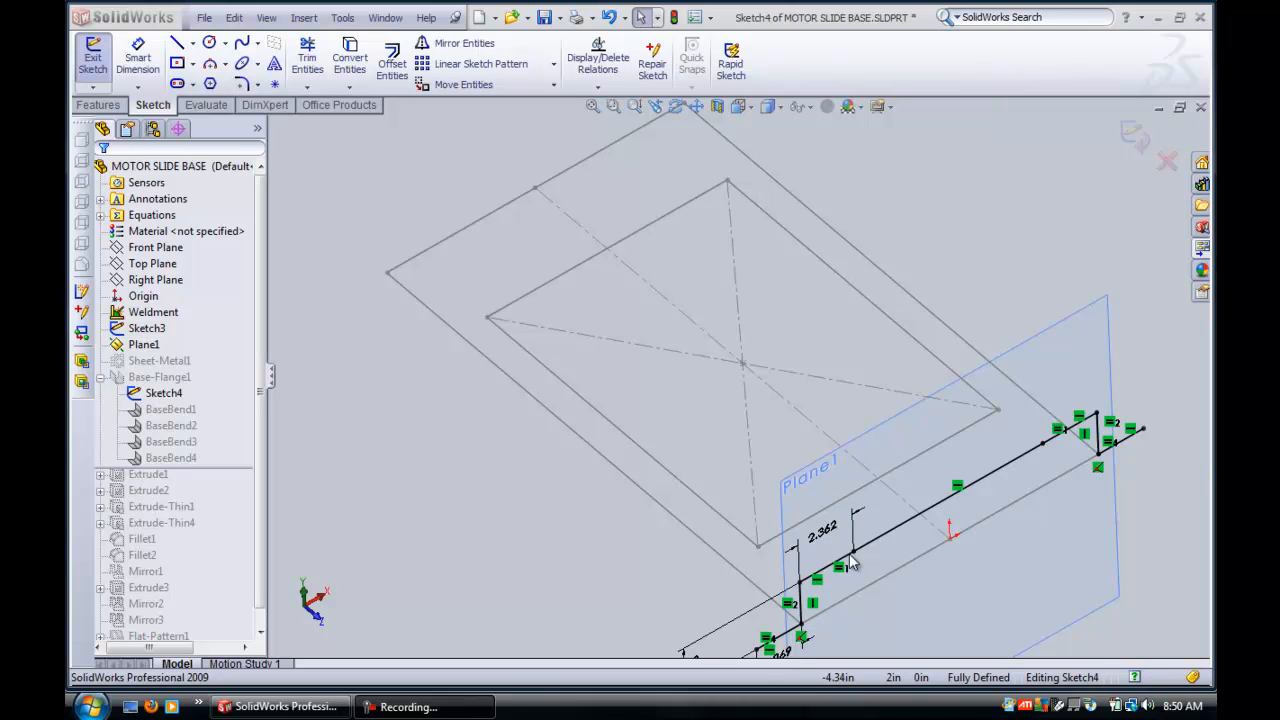
mouse_move(844, 442)
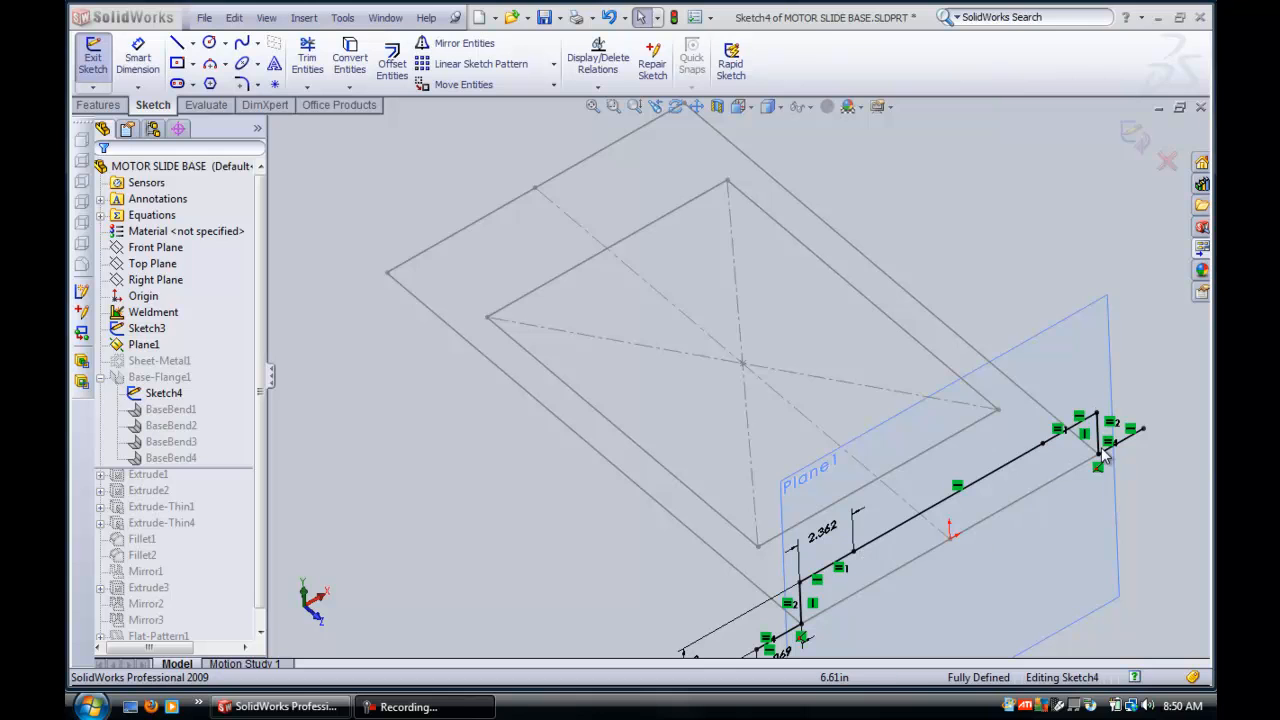
mouse_move(1148, 438)
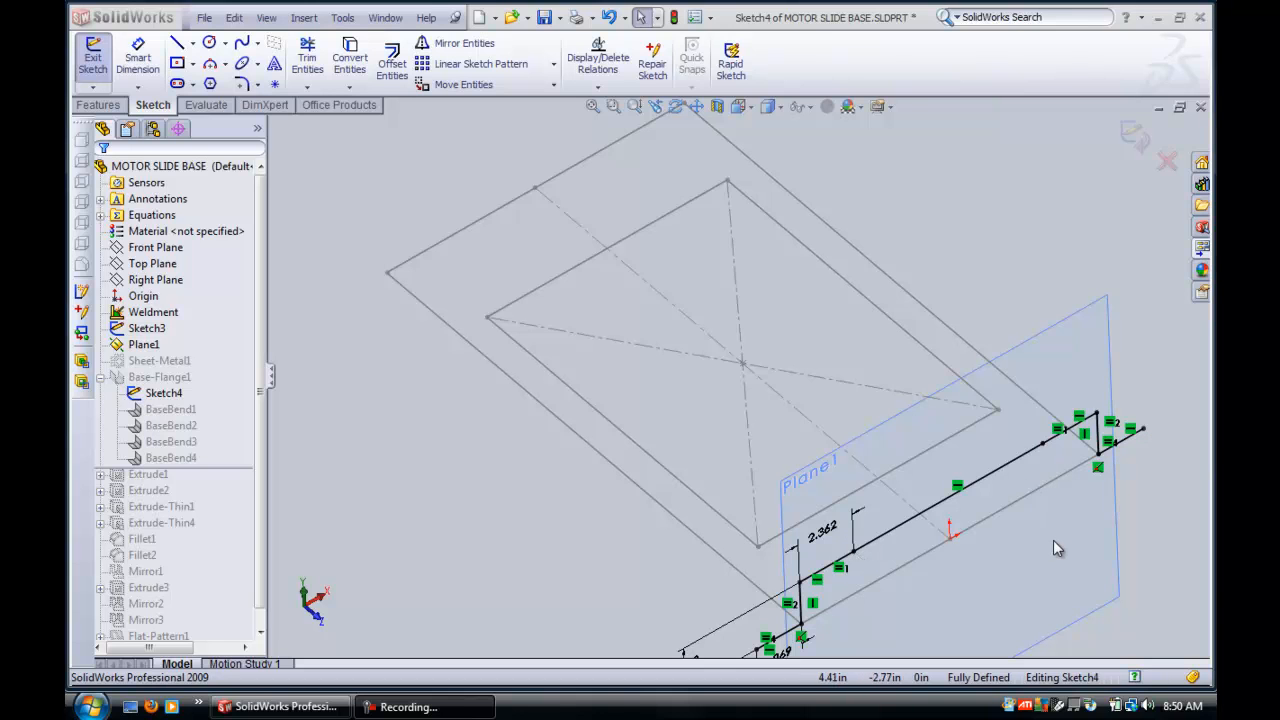
mouse_move(872, 704)
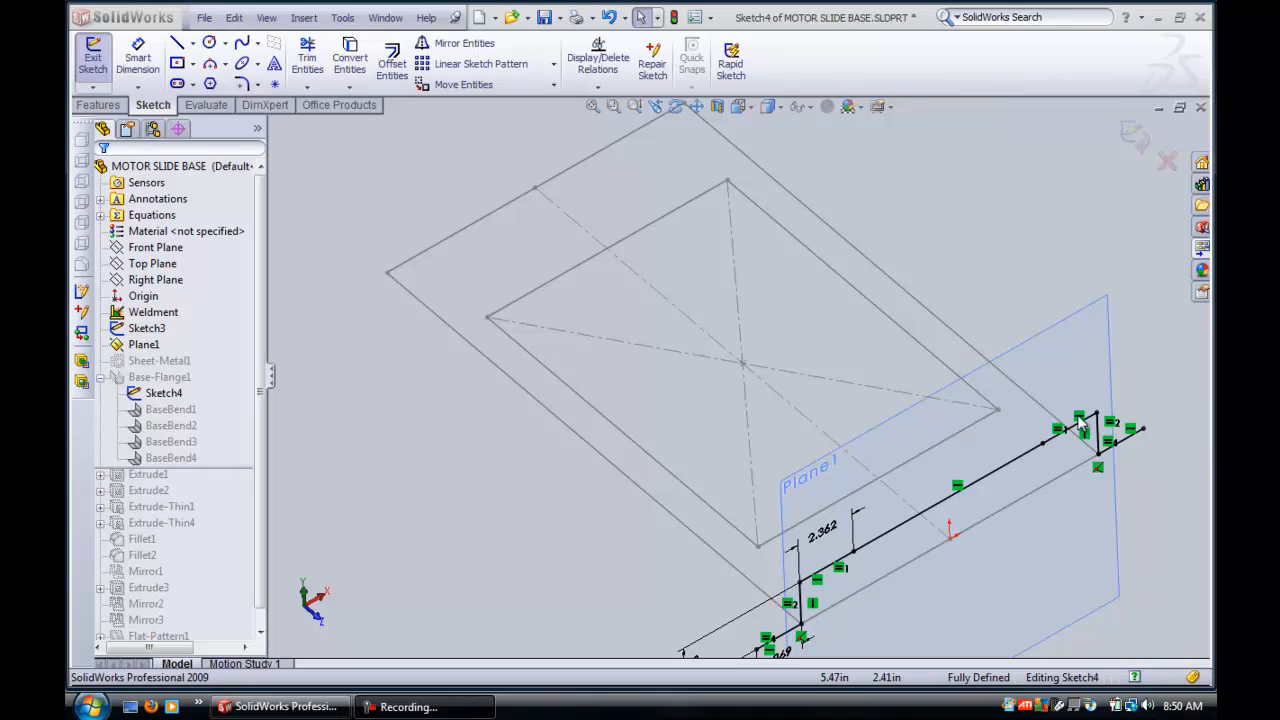
mouse_move(1090, 464)
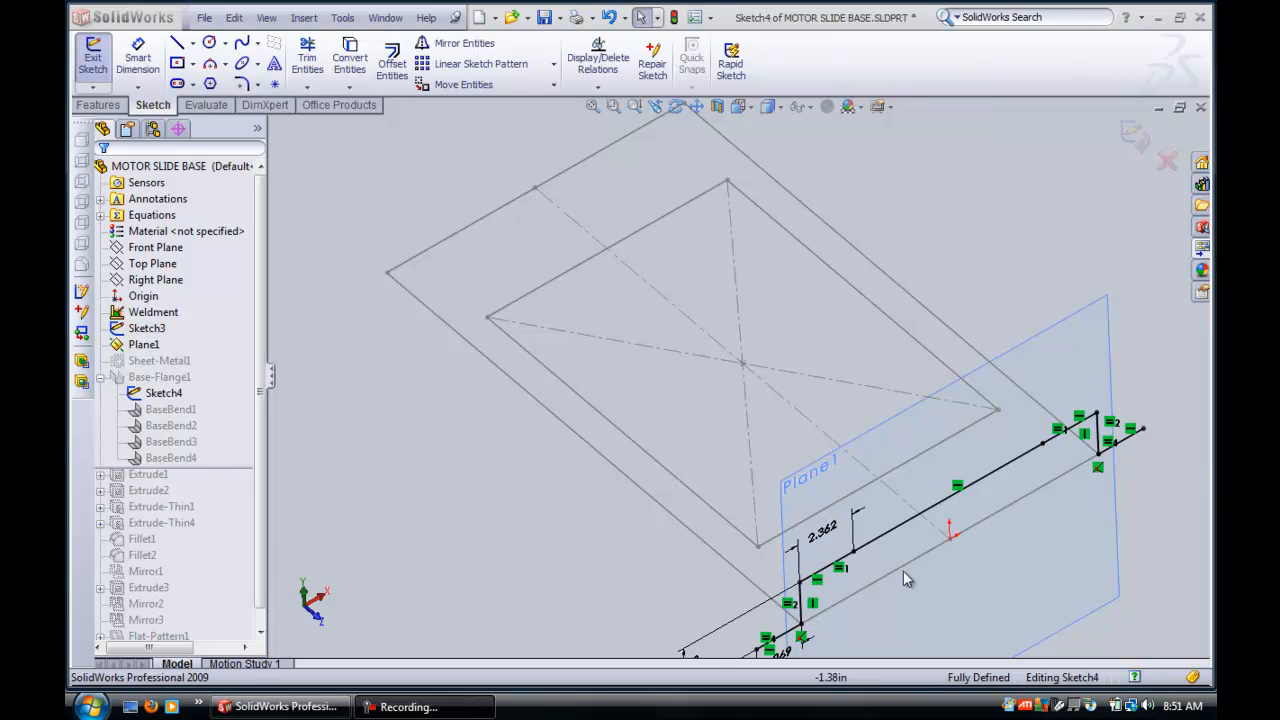
mouse_move(1060, 588)
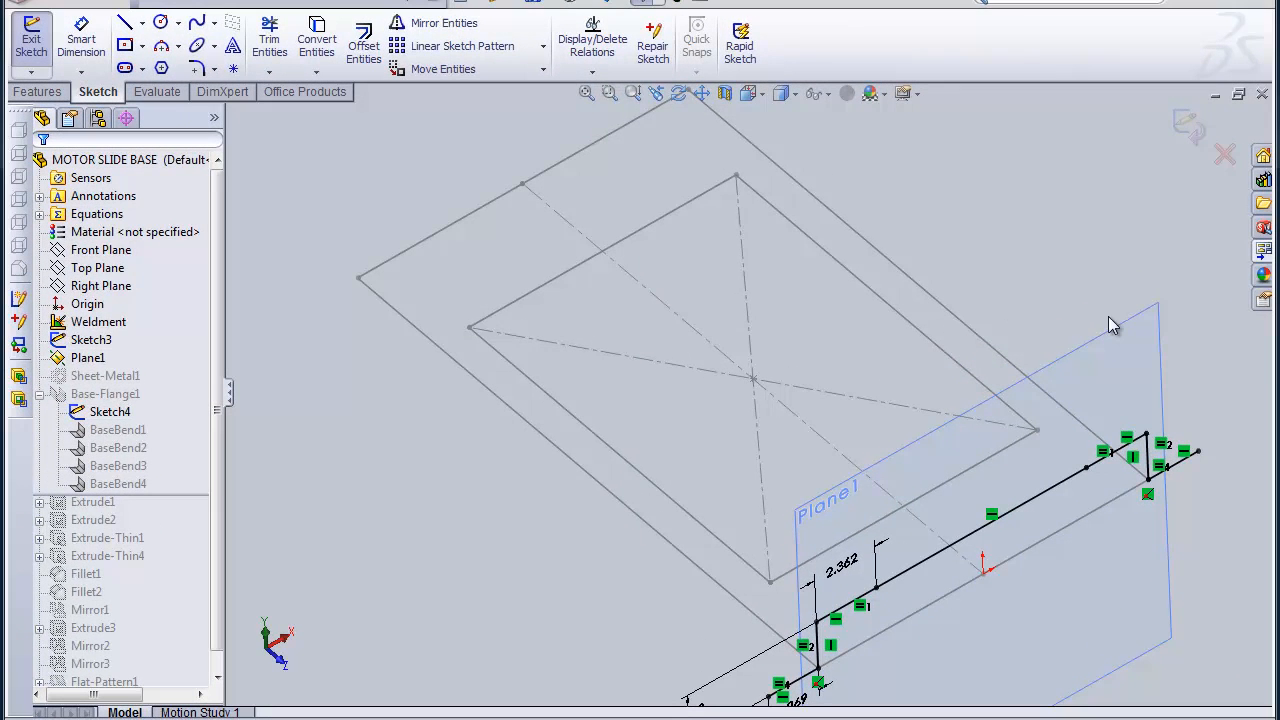
Exit Sketch4 so Base-Flange1 rebuilds with its four bends and cut list.
click(32, 38)
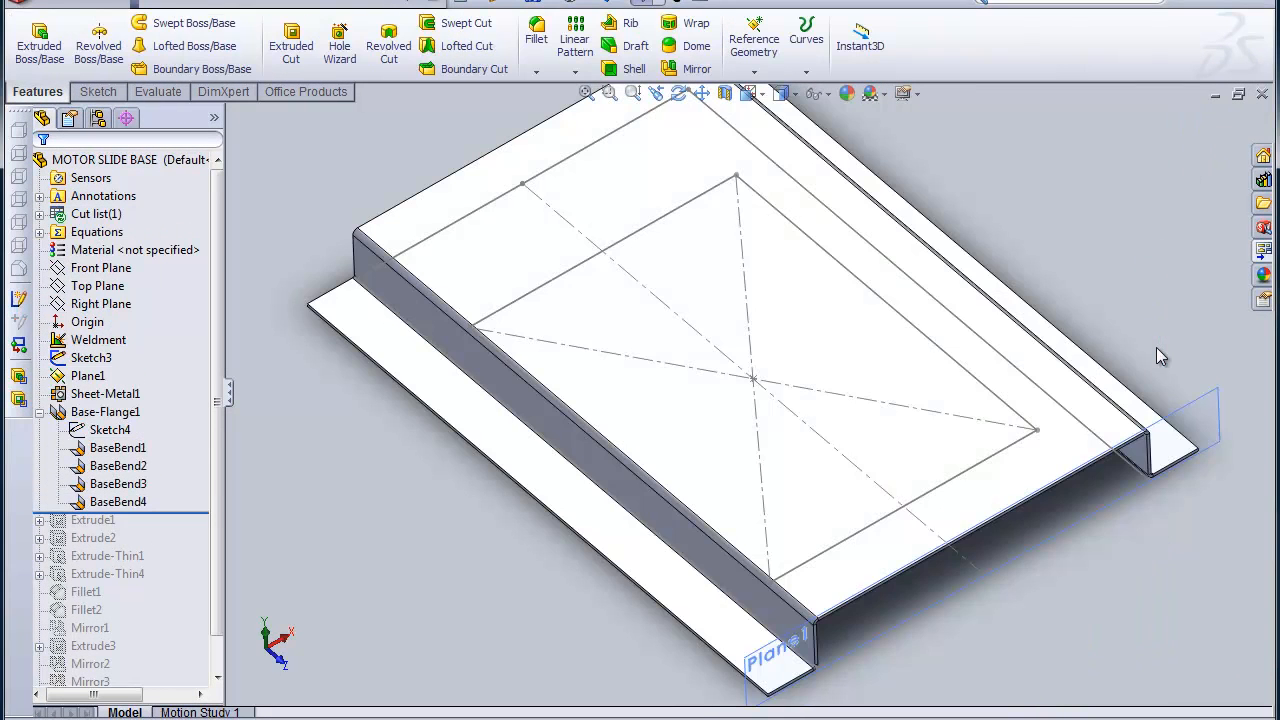
mouse_move(508, 600)
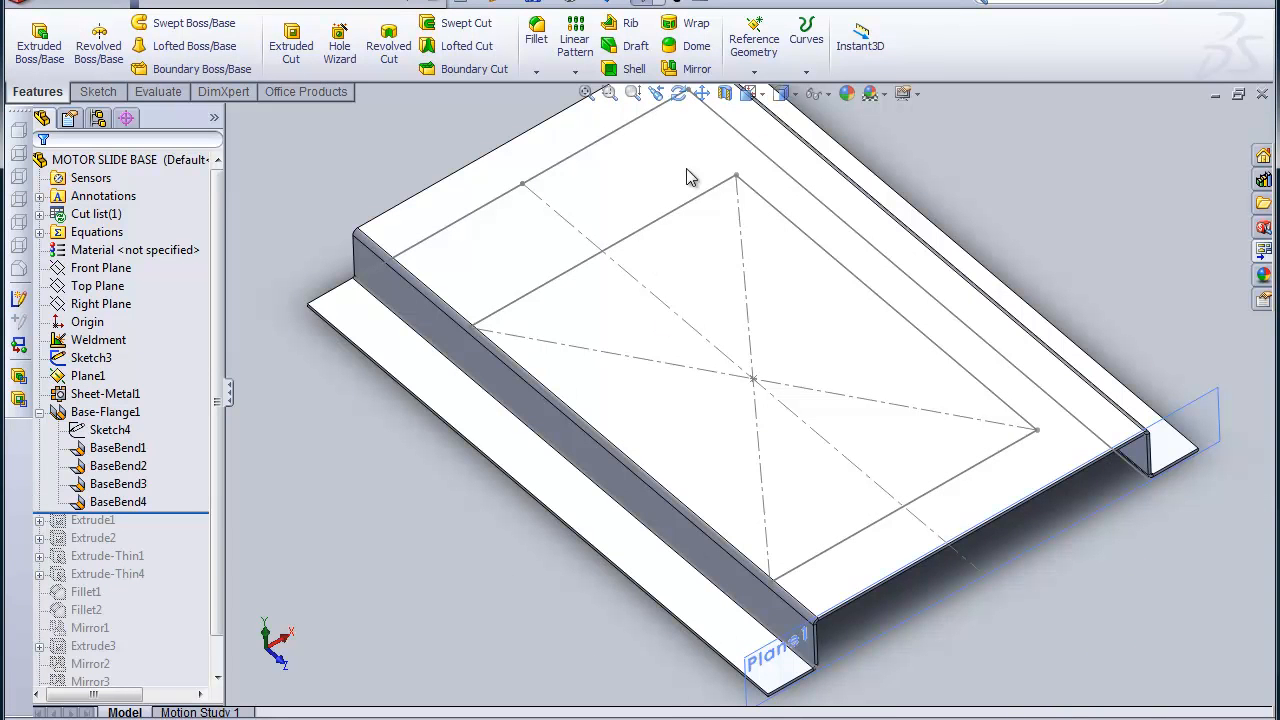
mouse_move(900, 390)
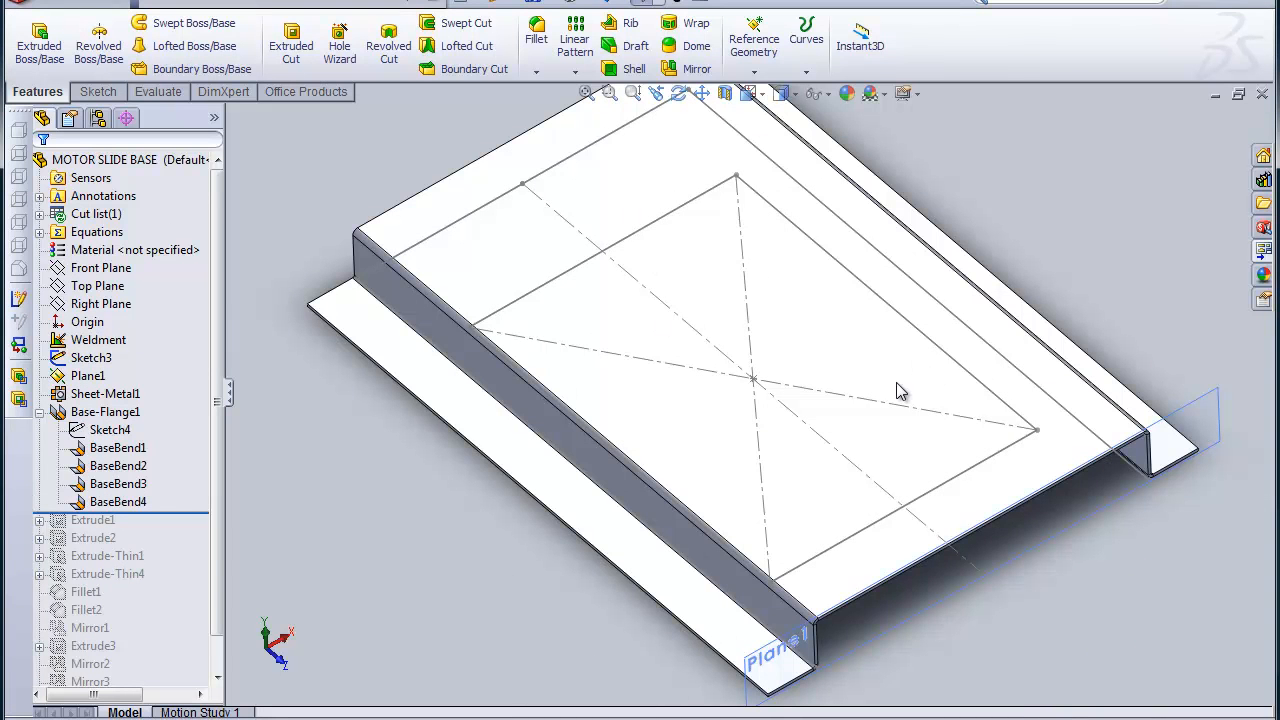
mouse_move(616, 140)
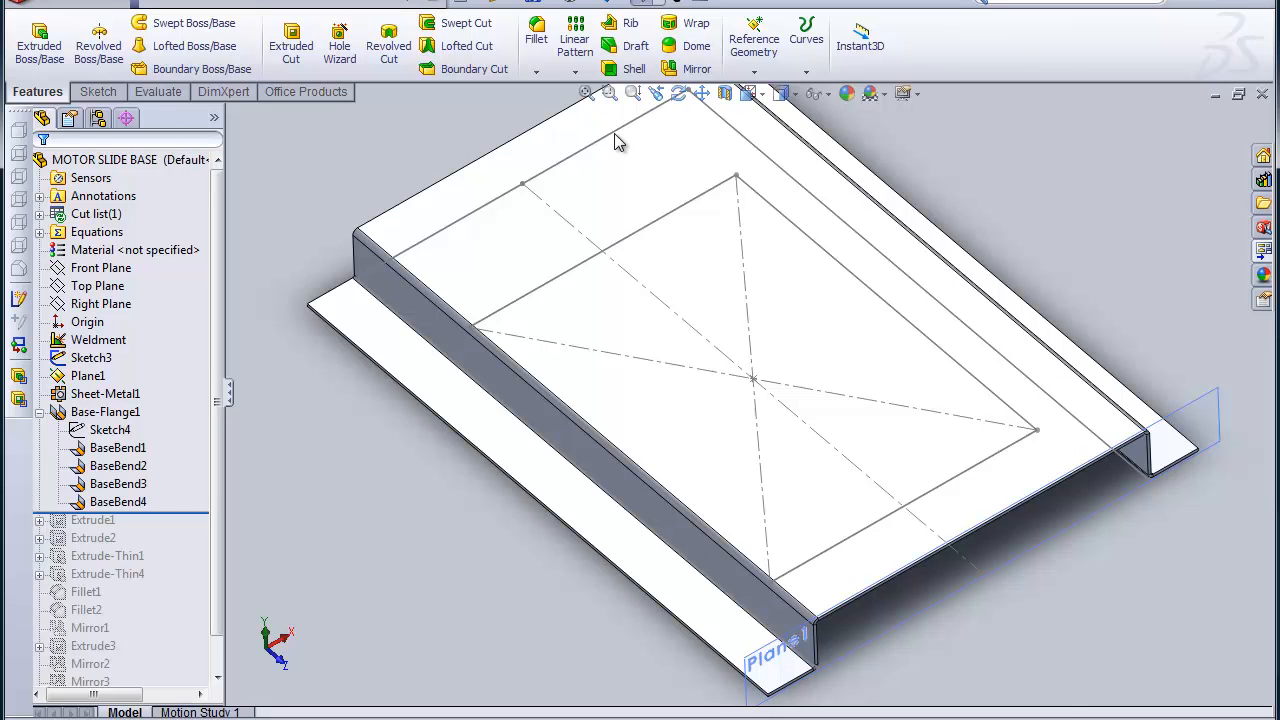
mouse_move(1030, 480)
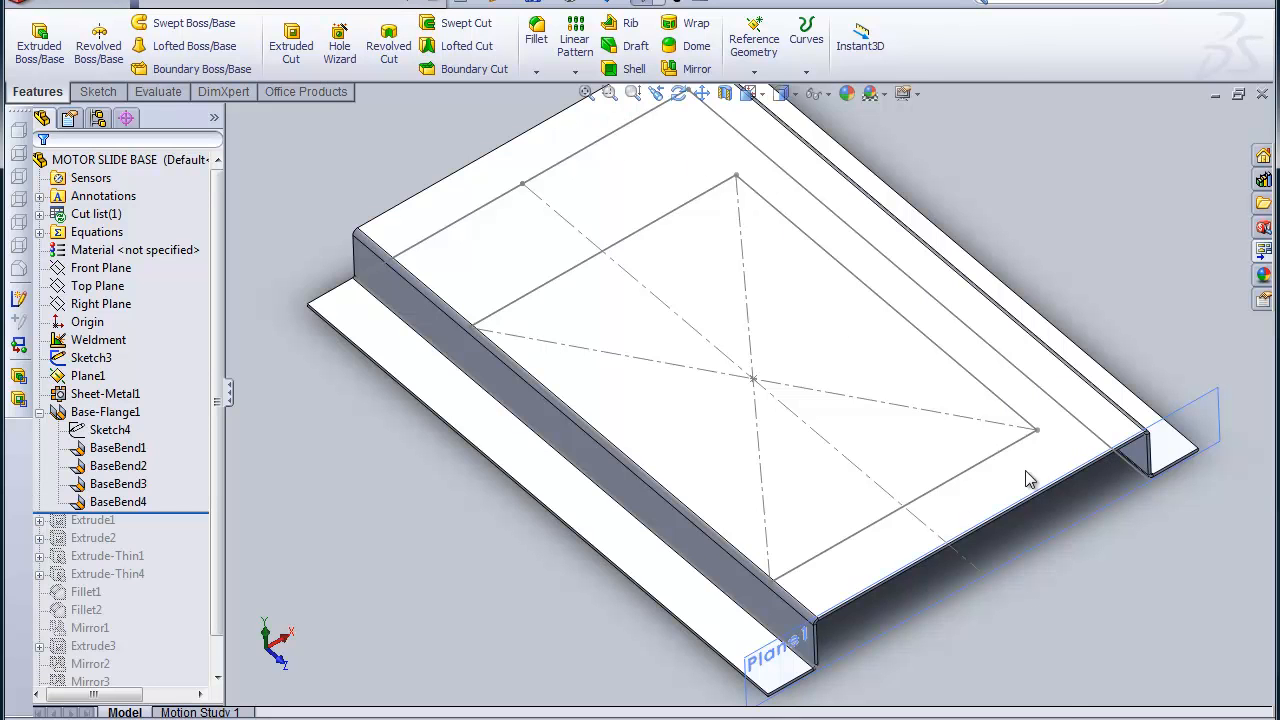
mouse_move(708, 300)
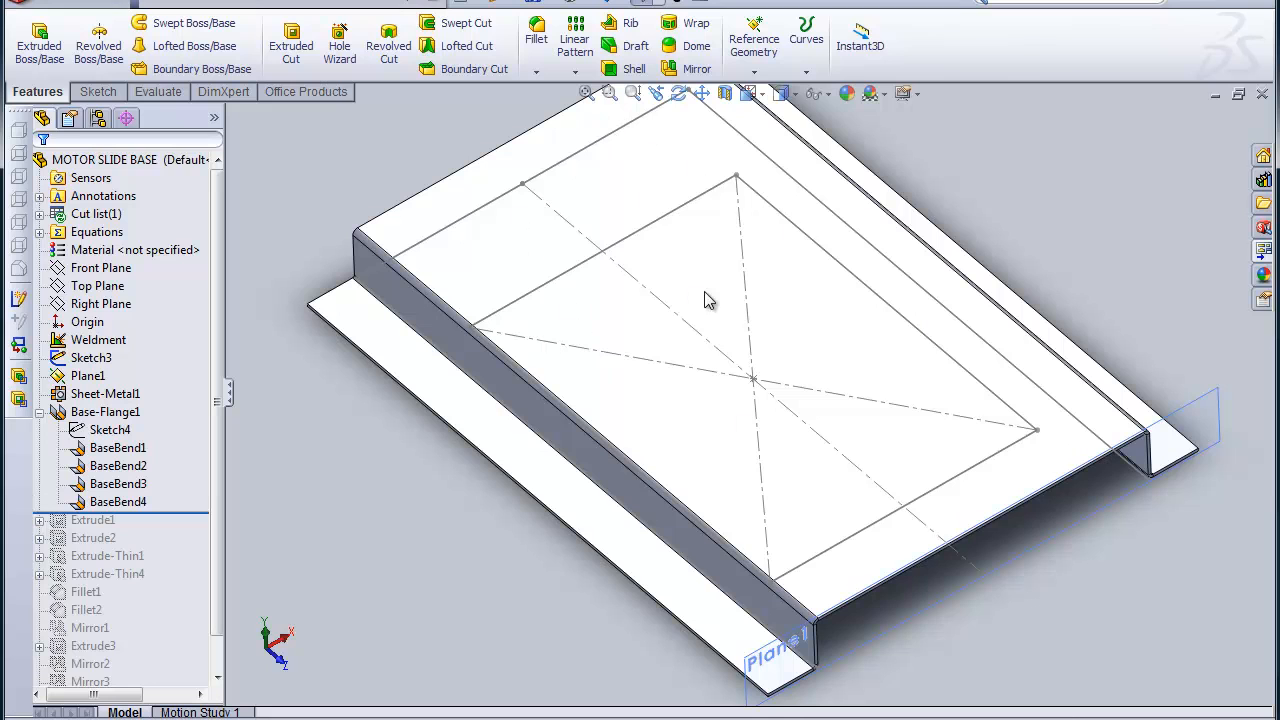
mouse_move(1100, 672)
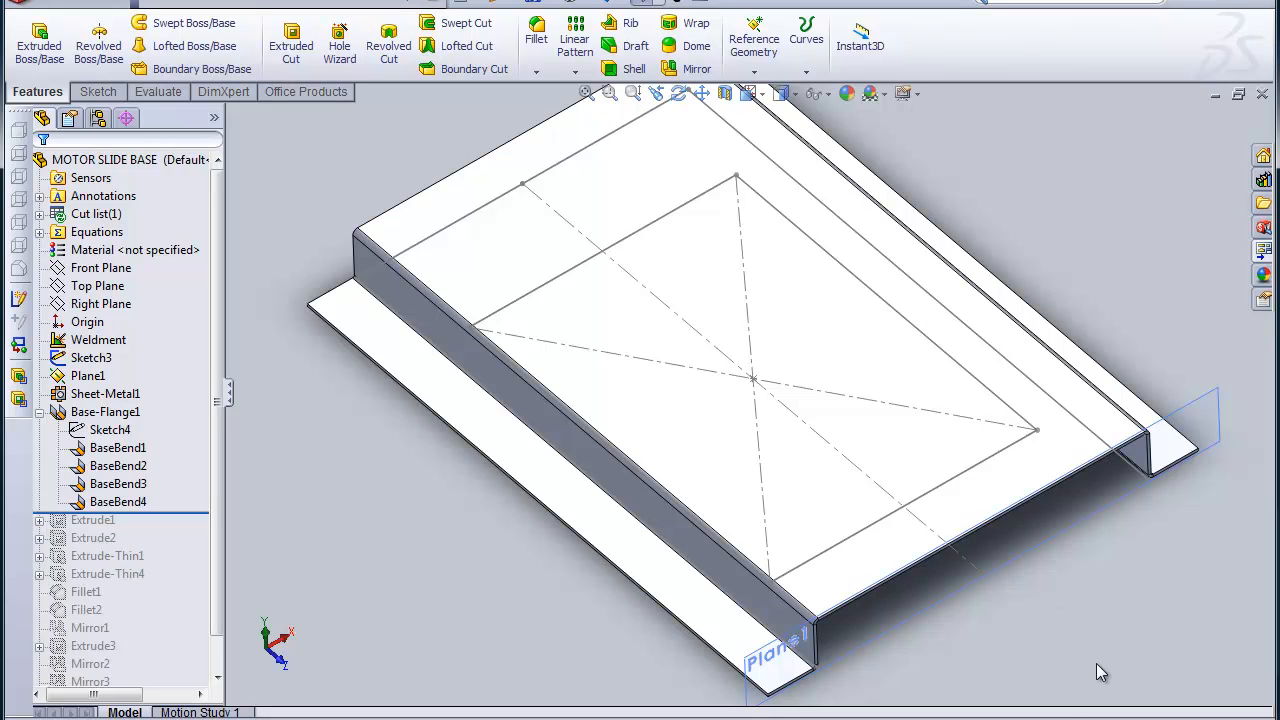
mouse_move(784, 584)
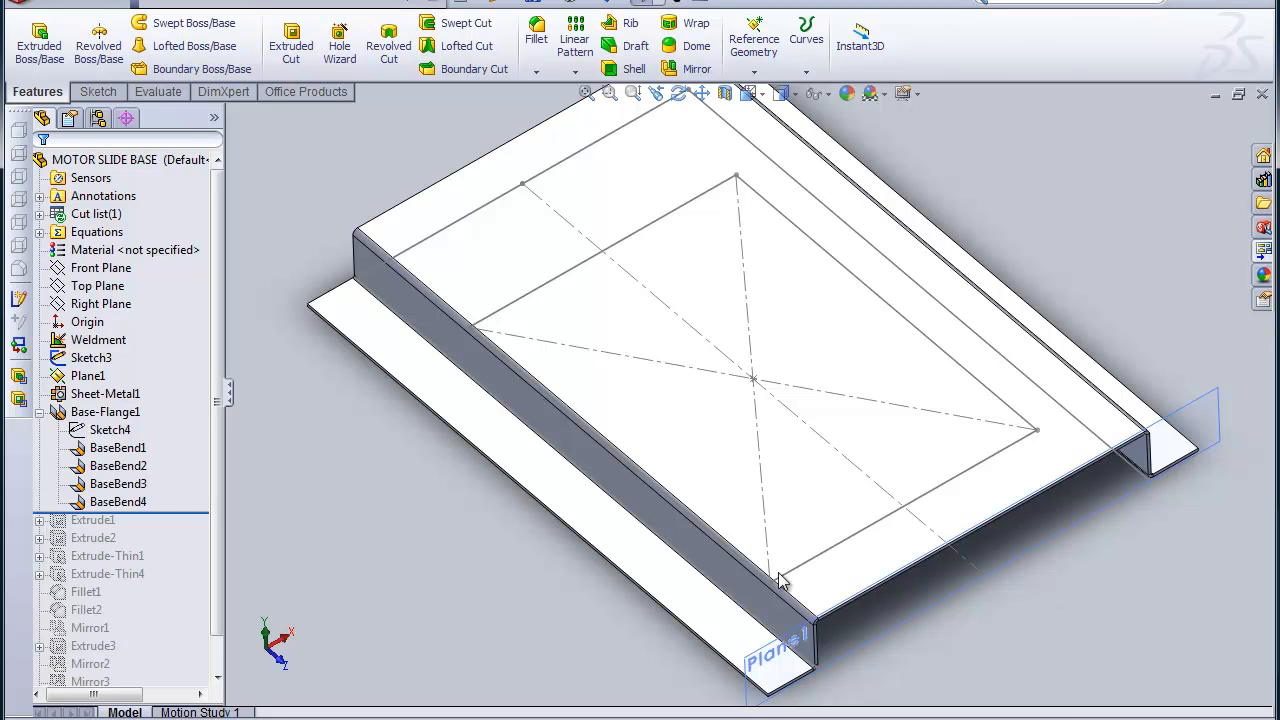
mouse_move(616, 550)
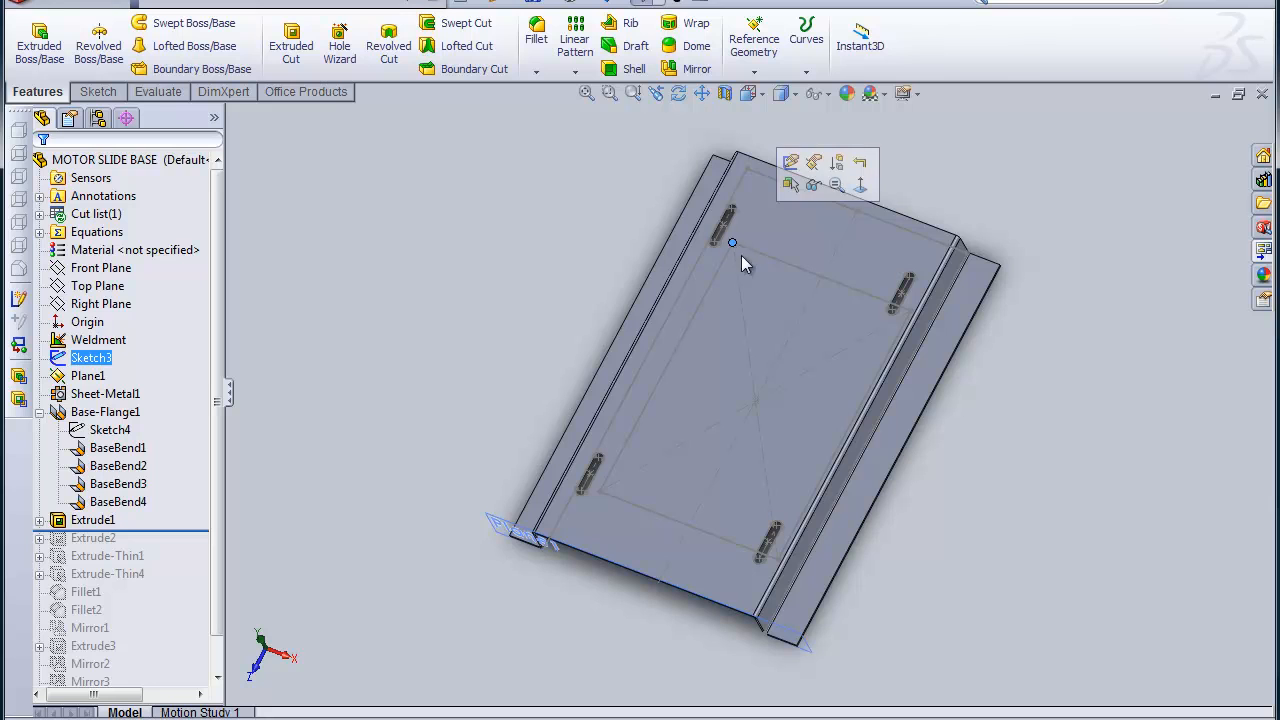
mouse_move(696, 240)
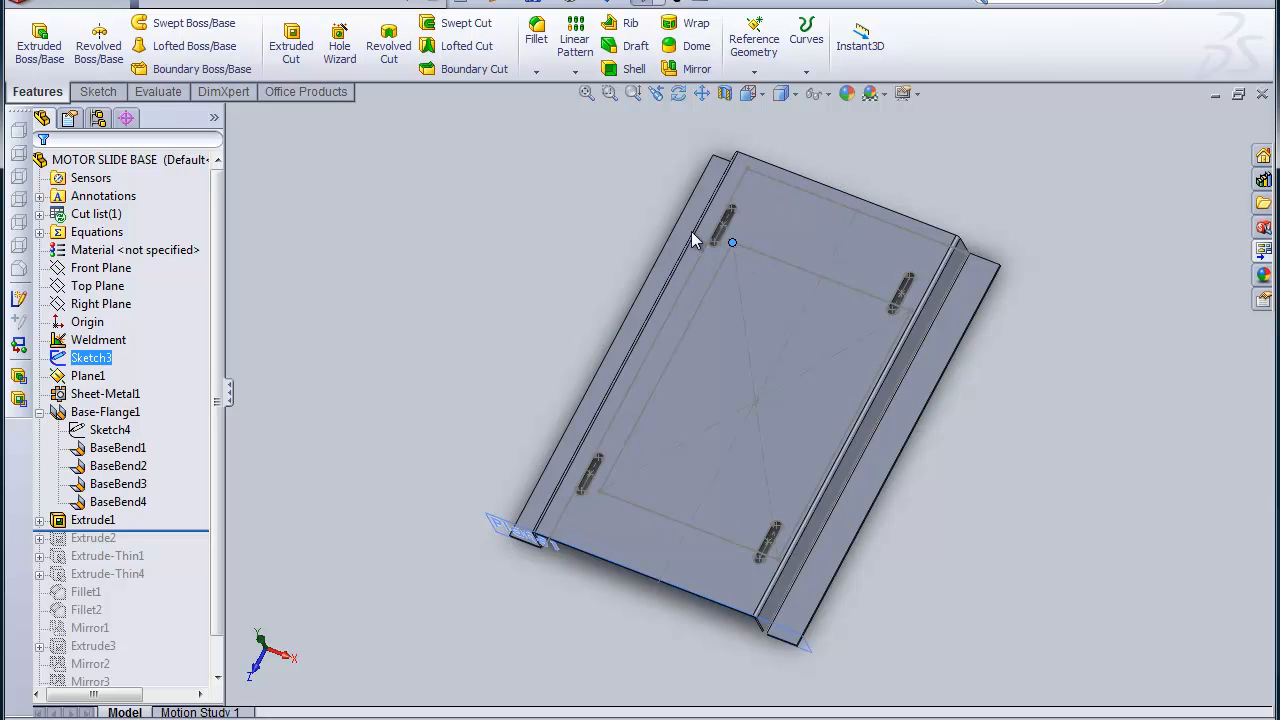
Roll the history forward past Extrude1 so the four slots are cut through the plate.
click(724, 220)
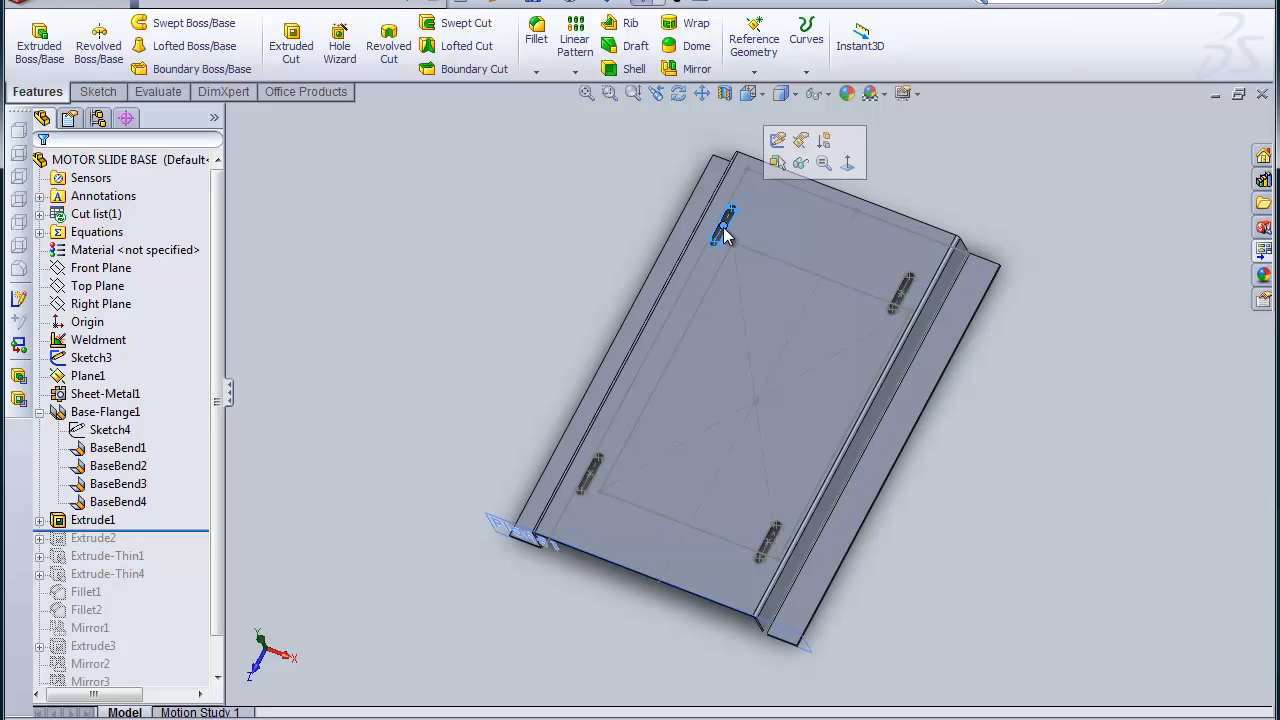
mouse_move(736, 210)
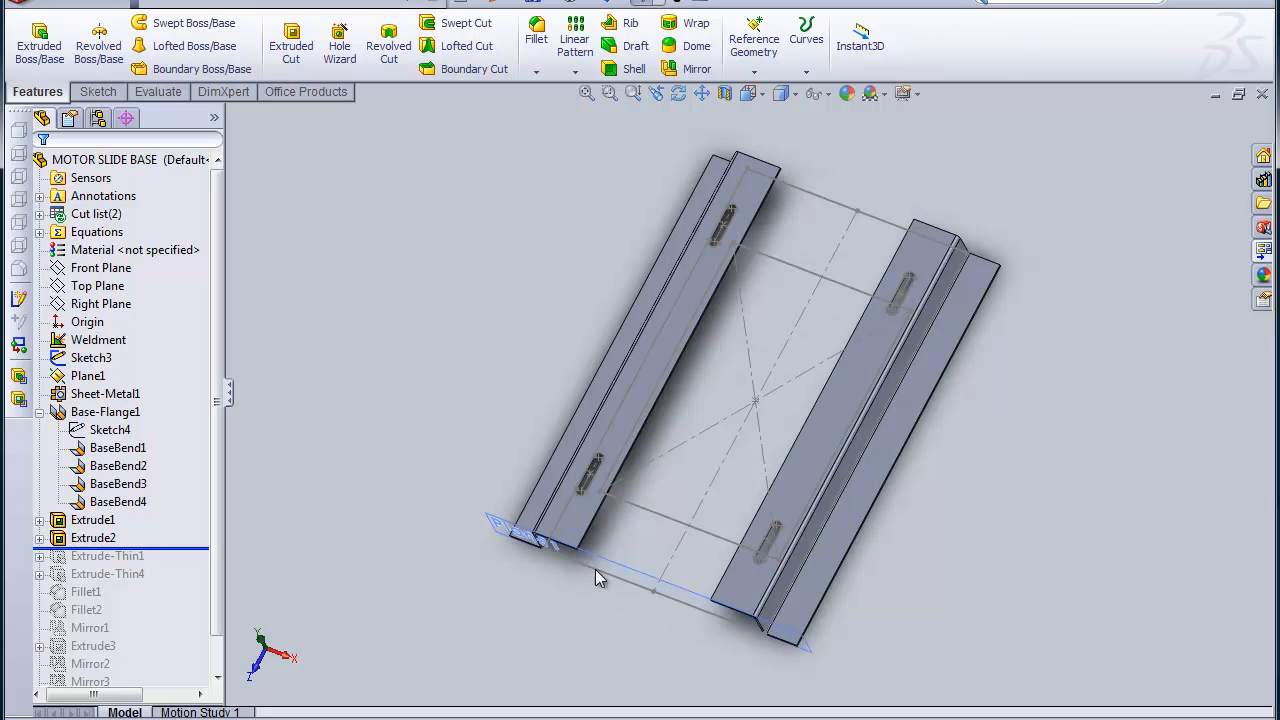
mouse_move(588, 582)
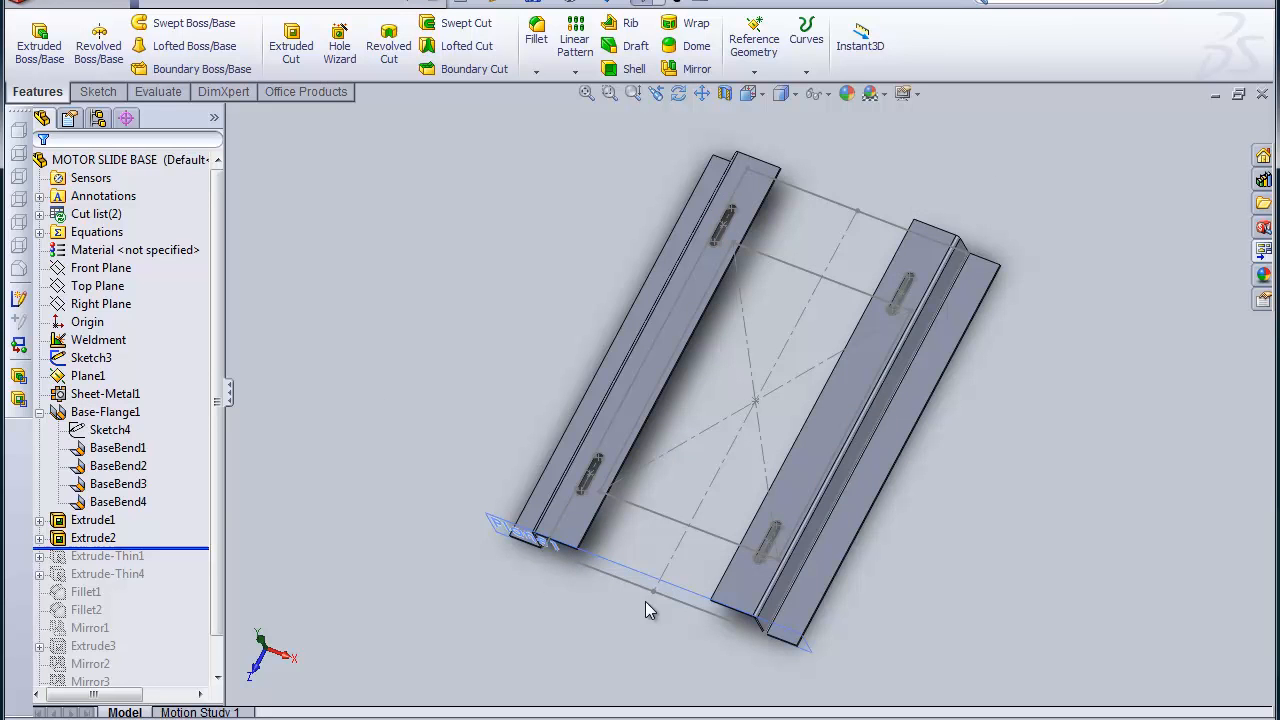
mouse_move(558, 562)
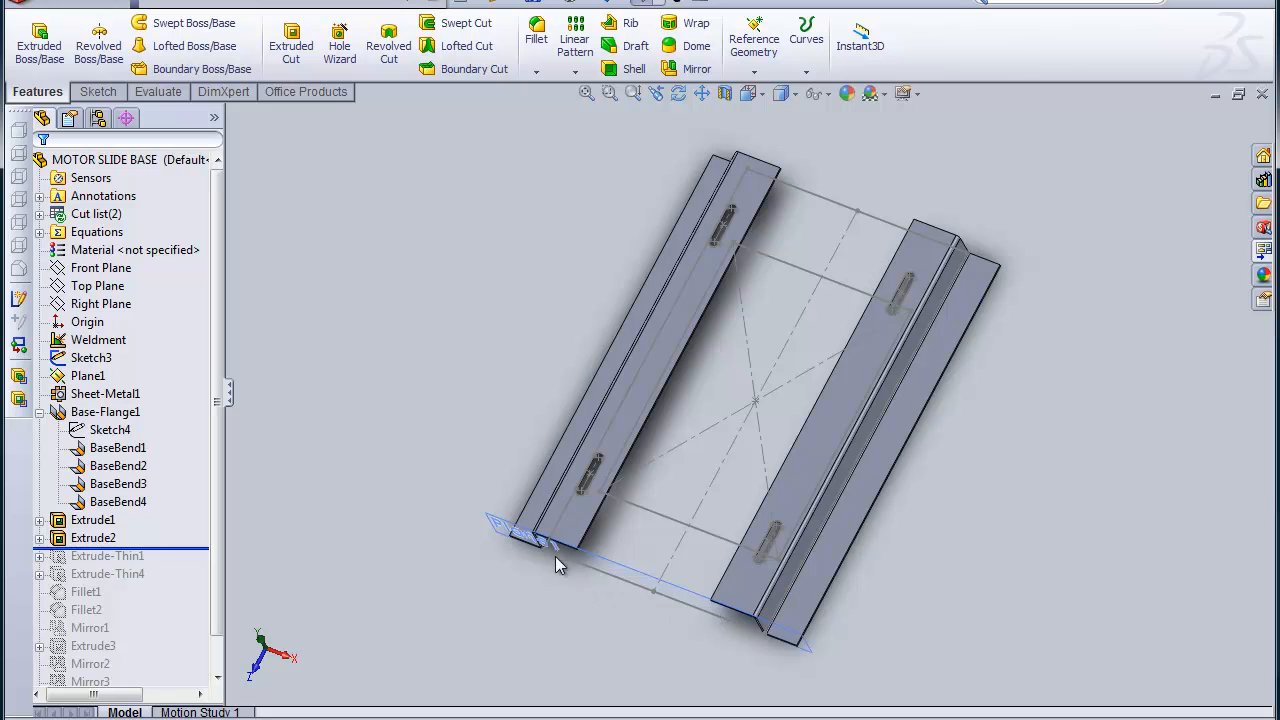
mouse_move(936, 224)
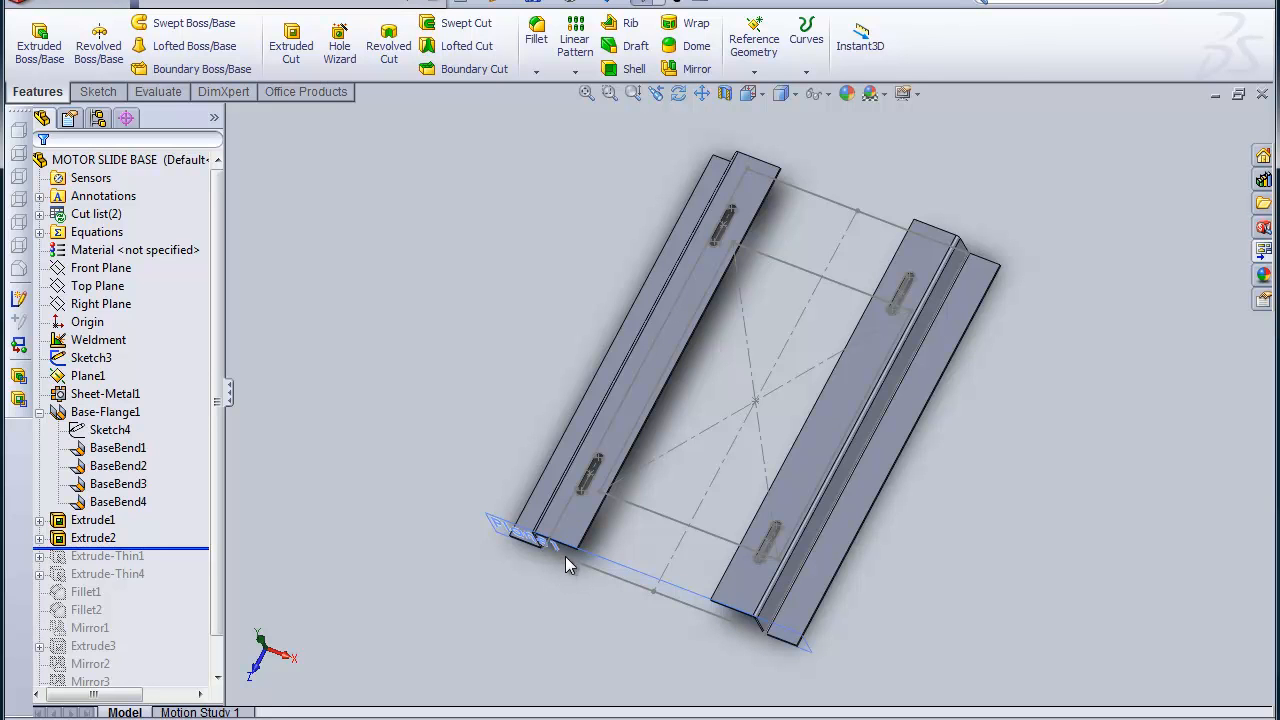
mouse_move(610, 668)
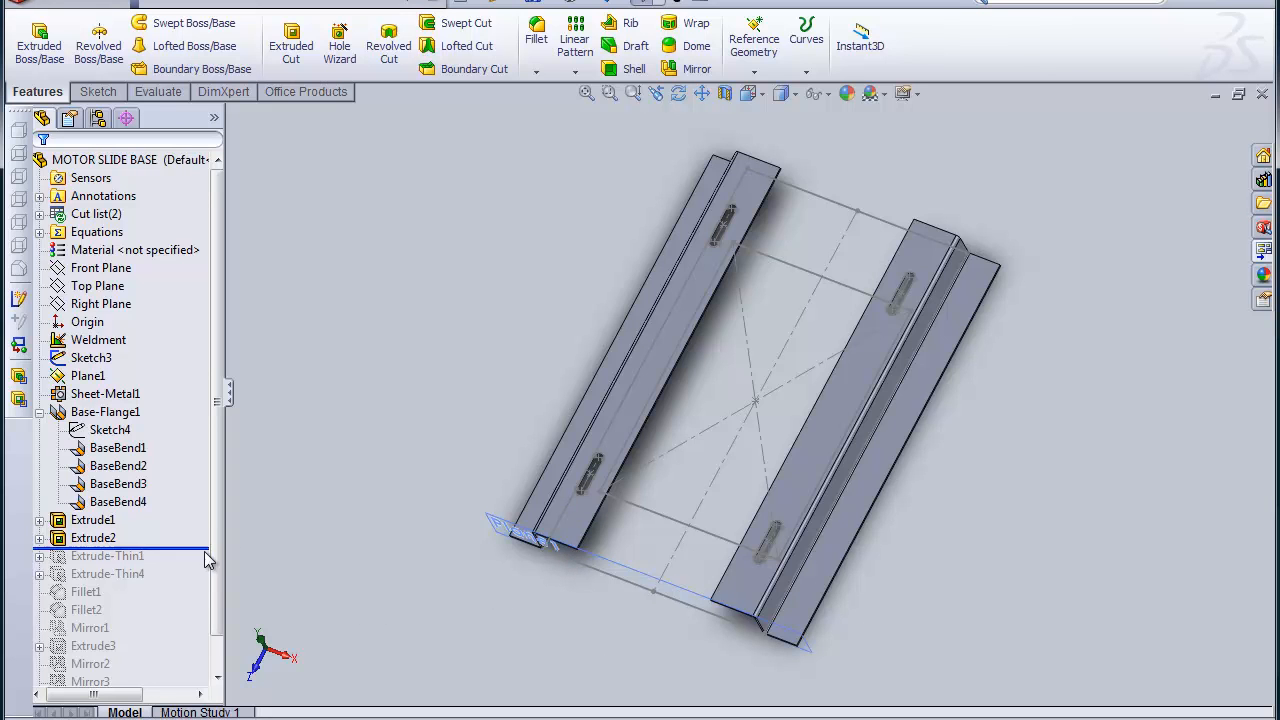
Roll forward to just after Extrude-Thin1 and highlight its Sketch9 profile.
click(108, 556)
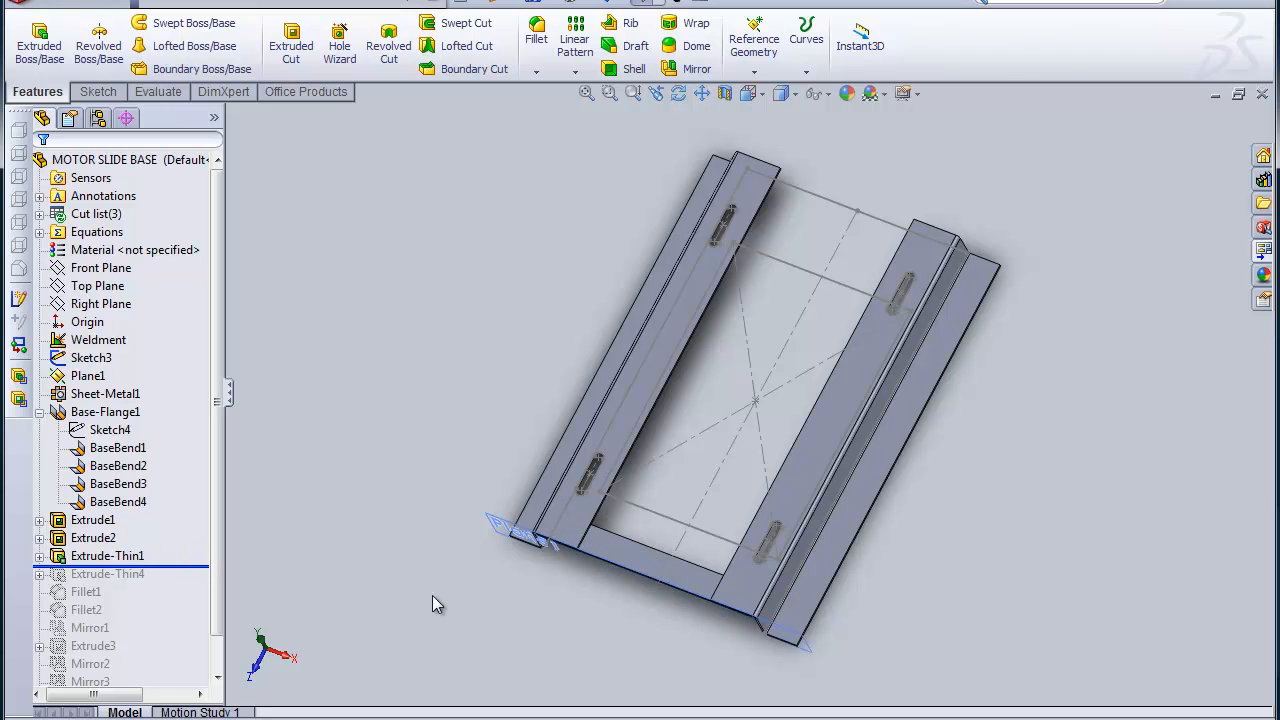
mouse_move(680, 94)
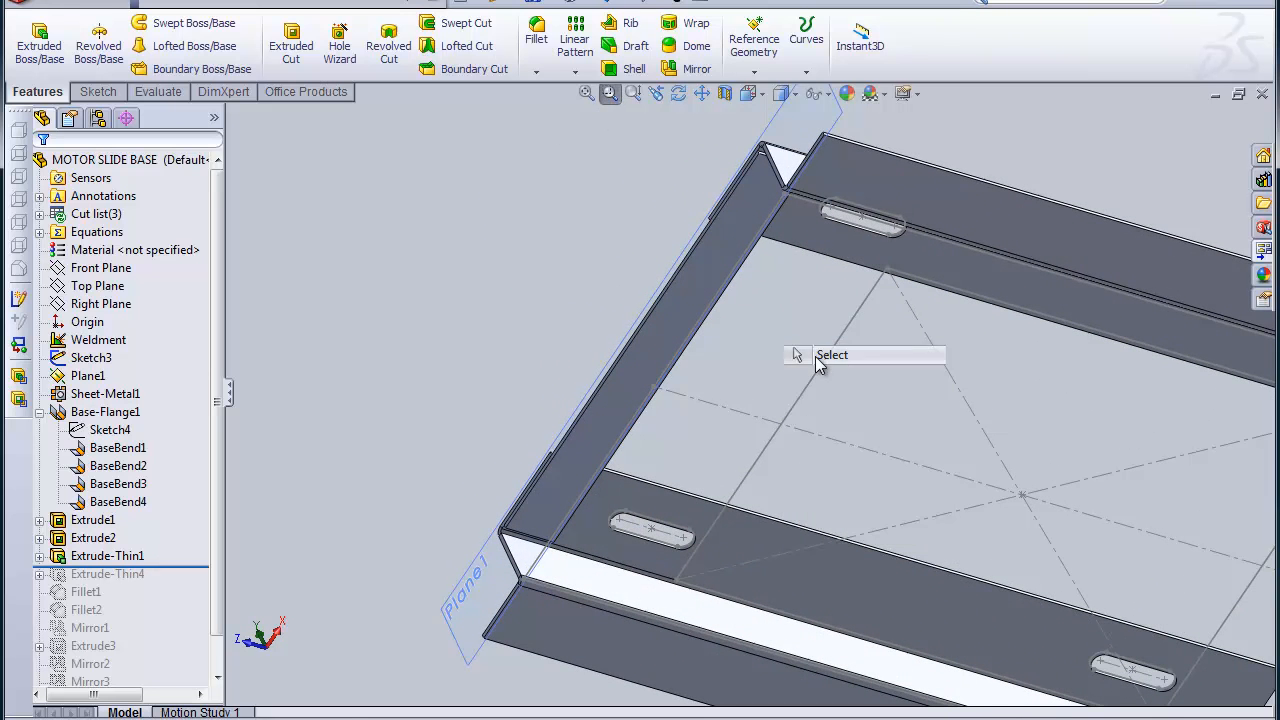
mouse_move(650, 378)
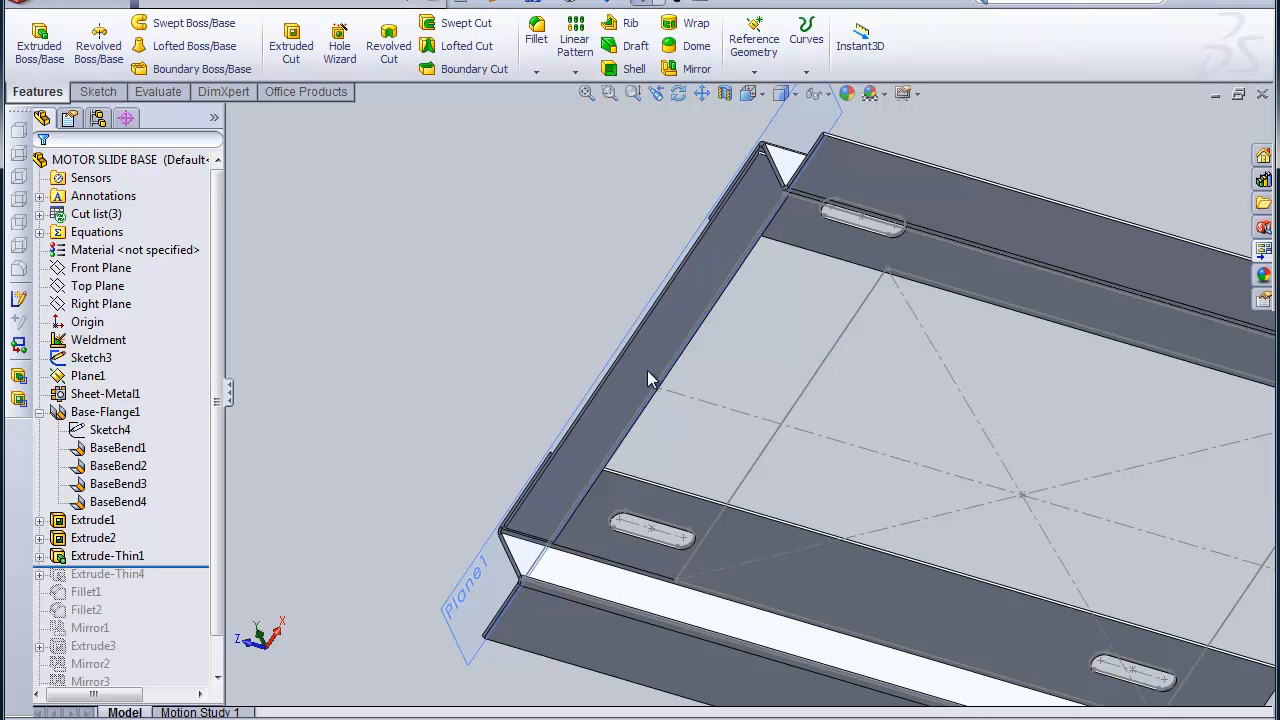
mouse_move(584, 456)
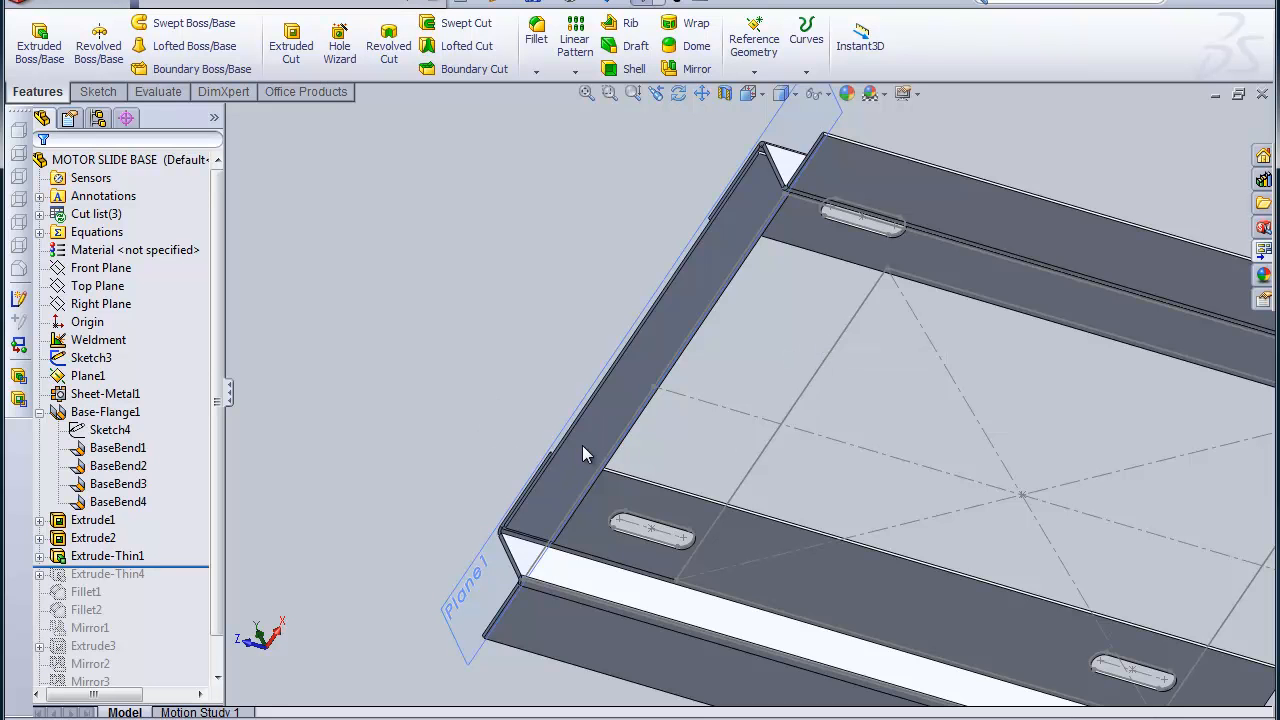
mouse_move(622, 524)
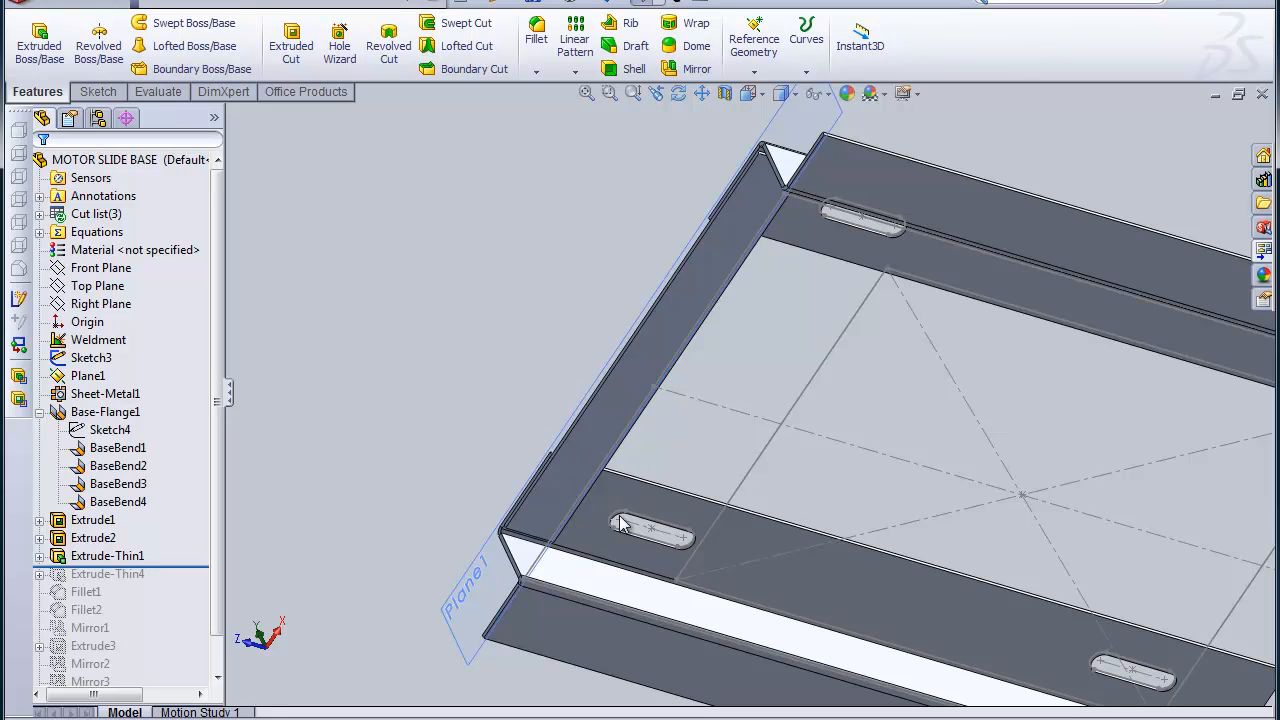
mouse_move(560, 672)
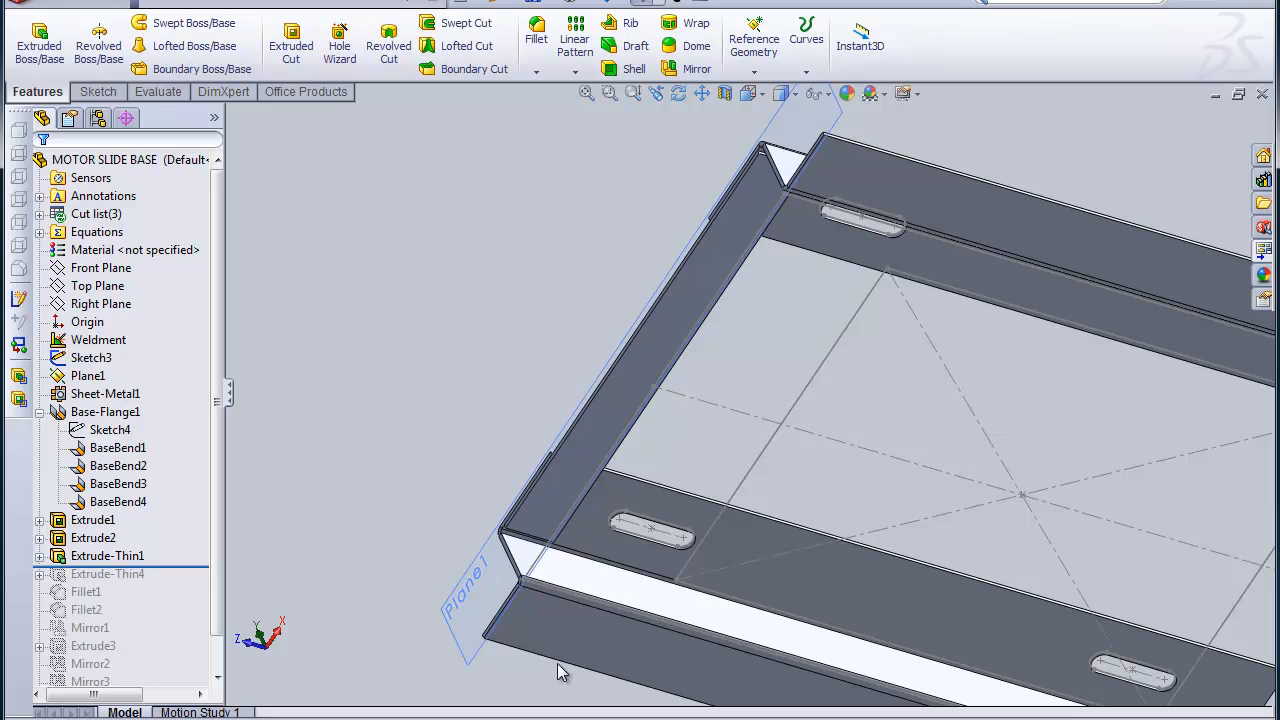
mouse_move(850, 278)
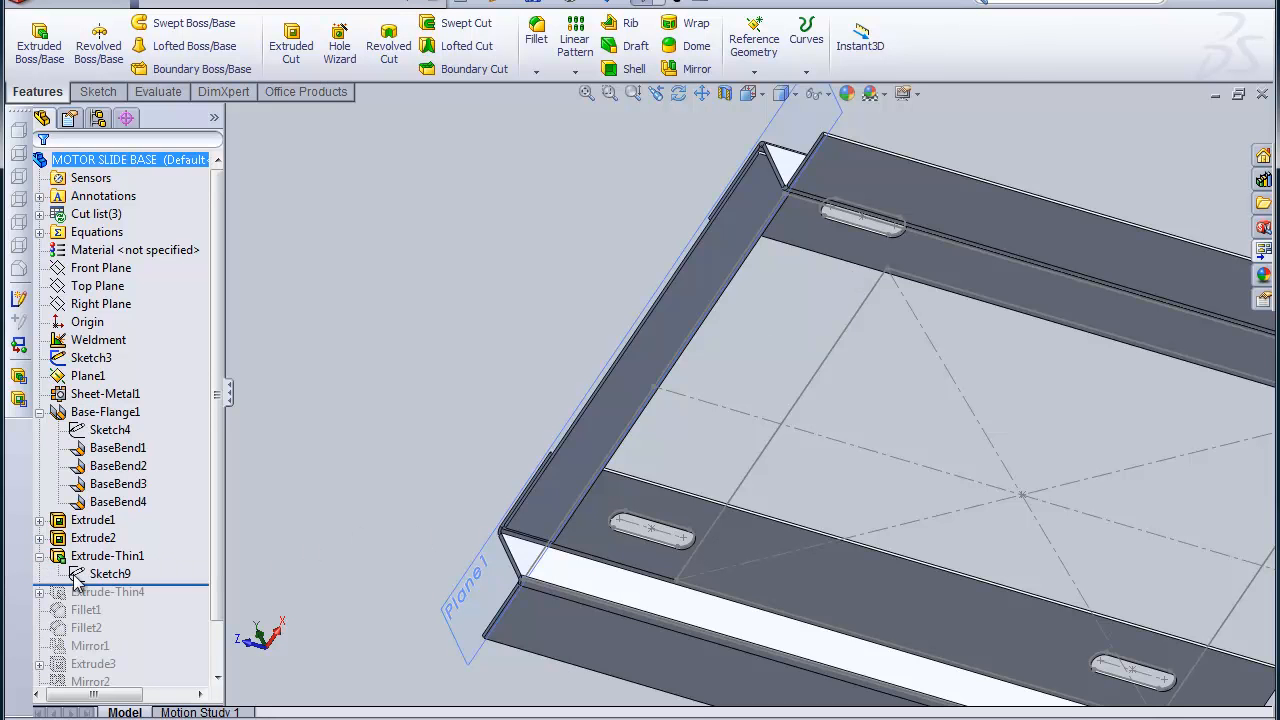
click(108, 572)
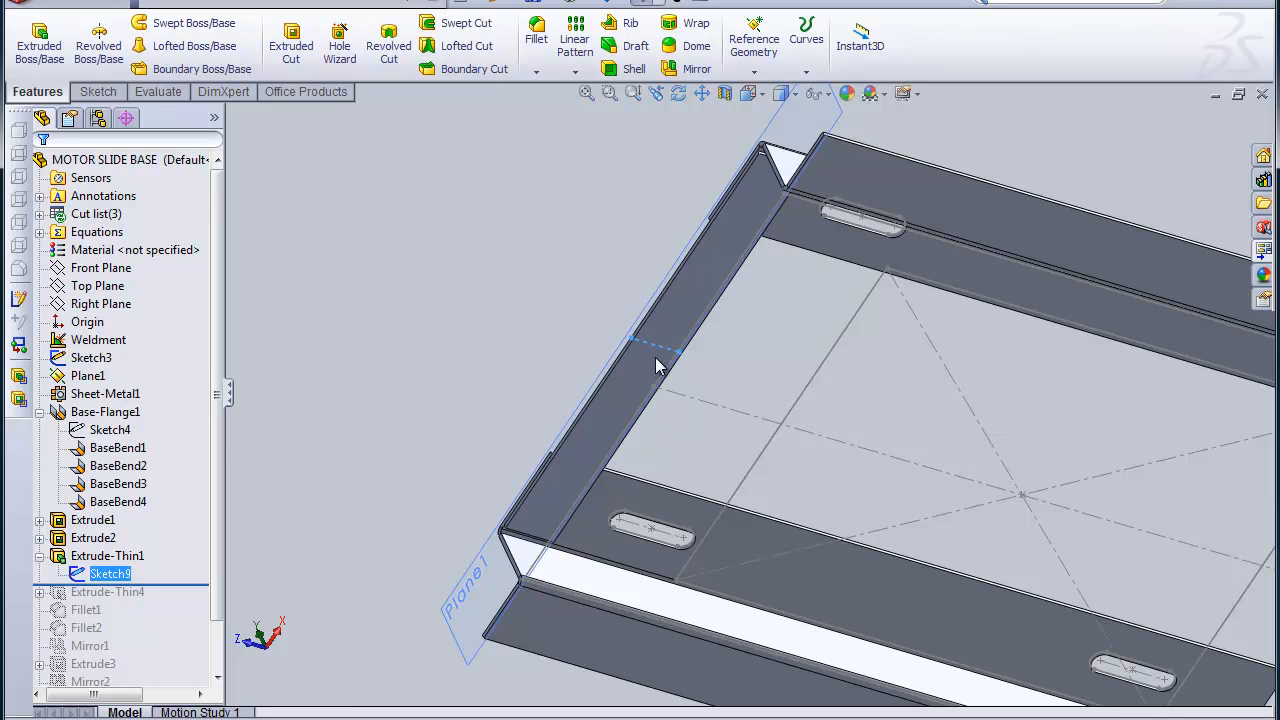
mouse_move(652, 94)
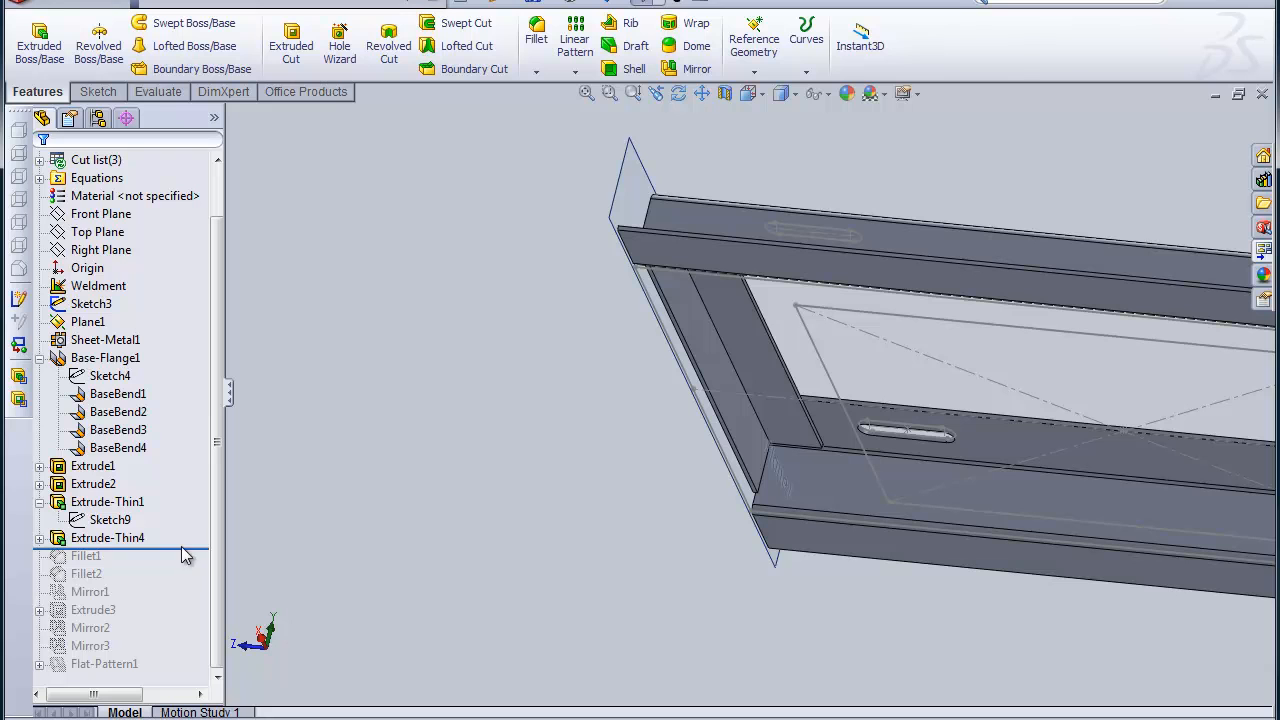
Roll forward through Fillet1 and Fillet2 and inspect the rounded brace joints.
click(86, 556)
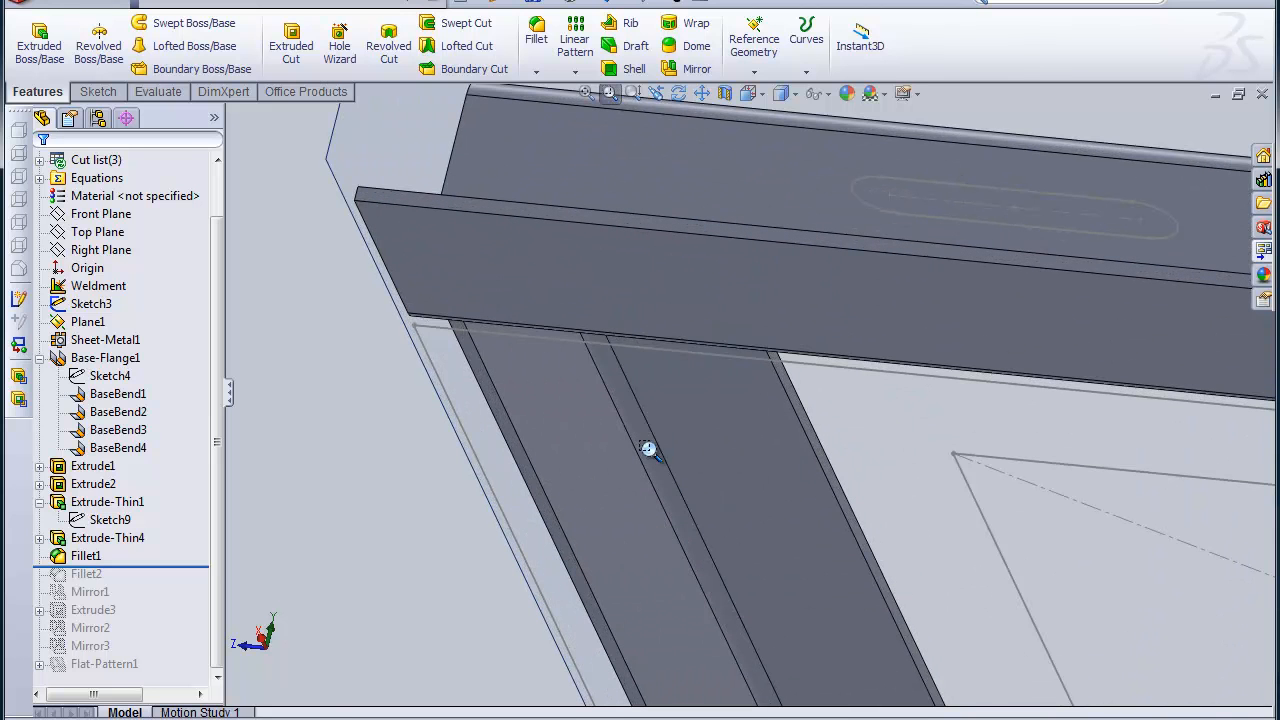
mouse_move(684, 444)
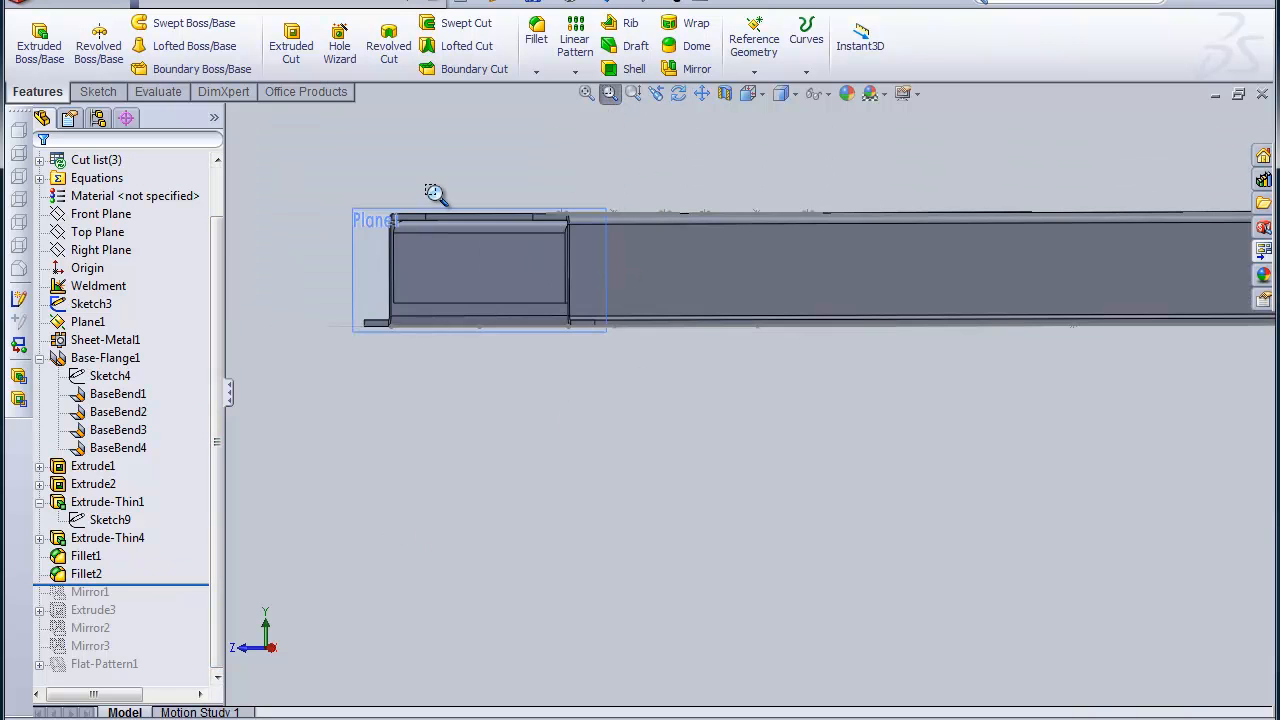
right_click(640, 310)
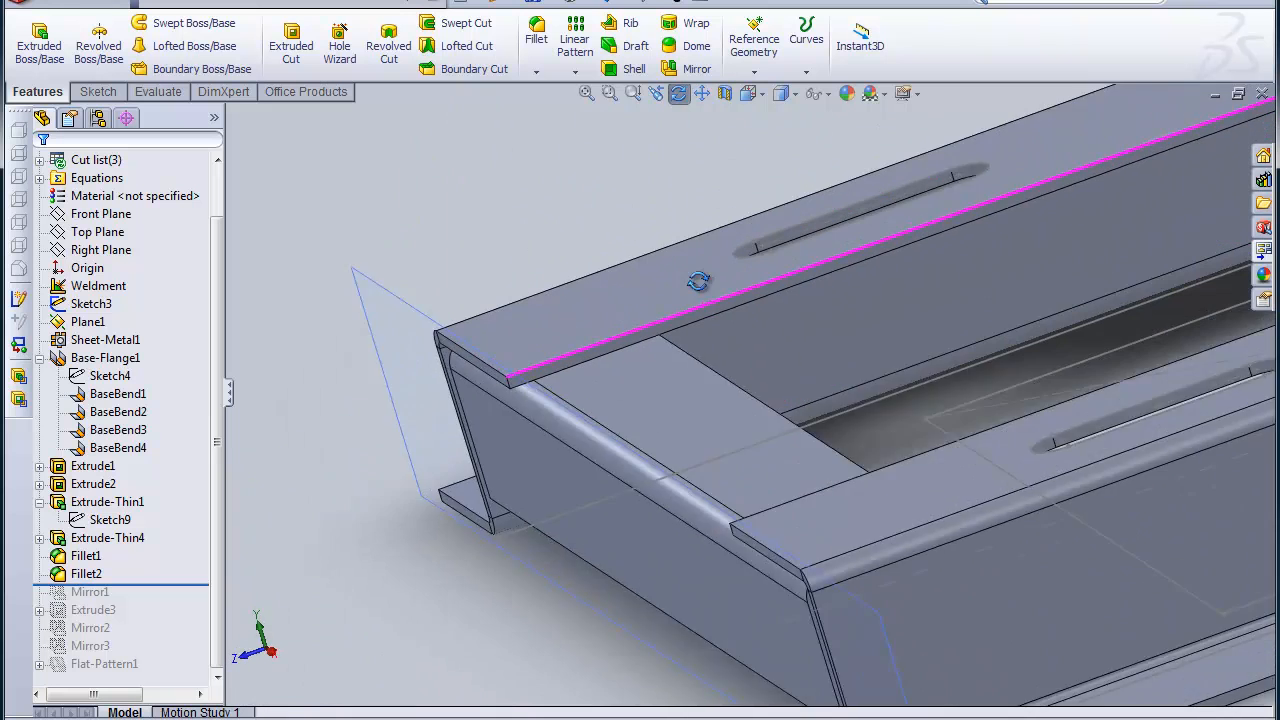
drag(700, 280, 578, 308)
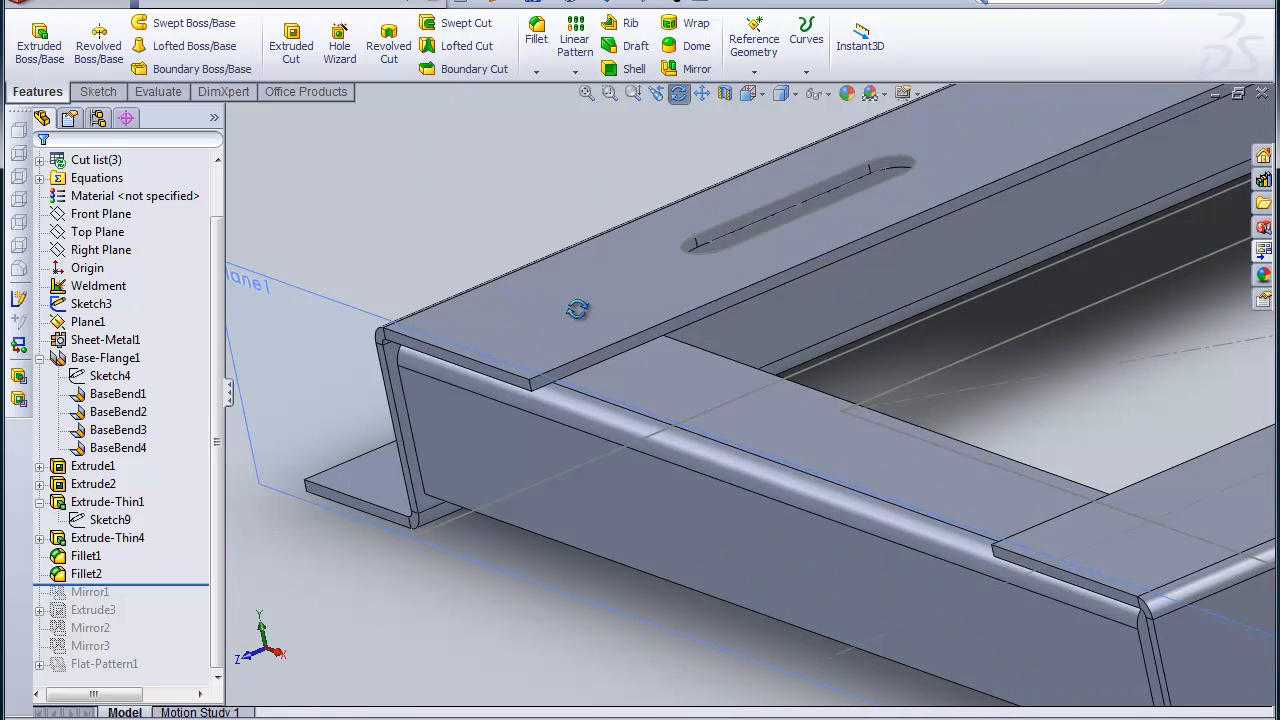
Roll forward past Mirror1 so end braces appear at both rail ends.
right_click(430, 460)
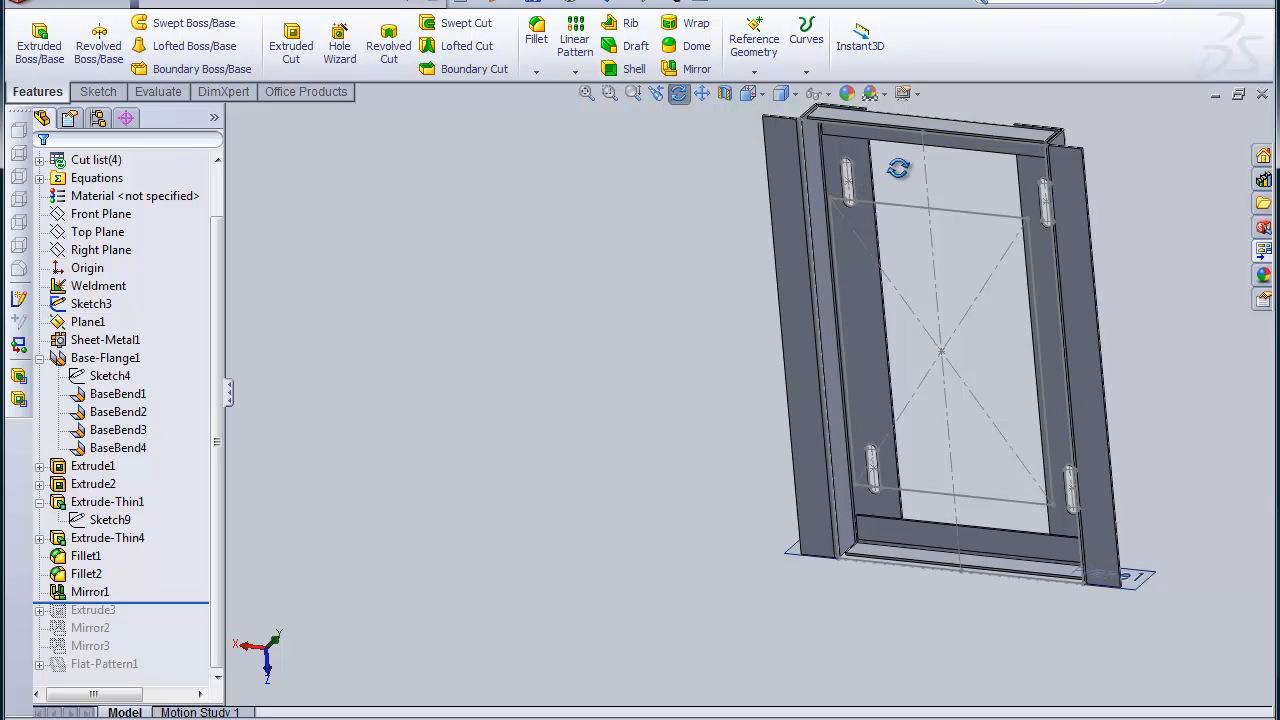
mouse_move(880, 190)
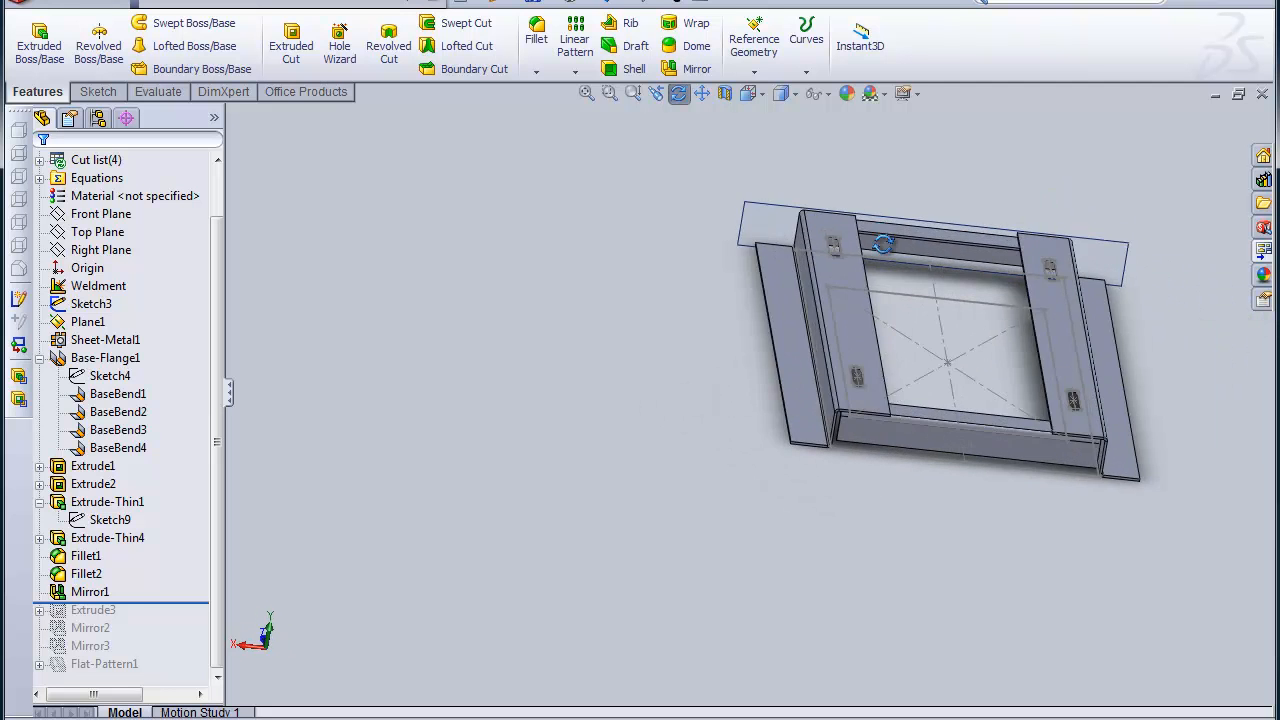
drag(884, 244, 676, 340)
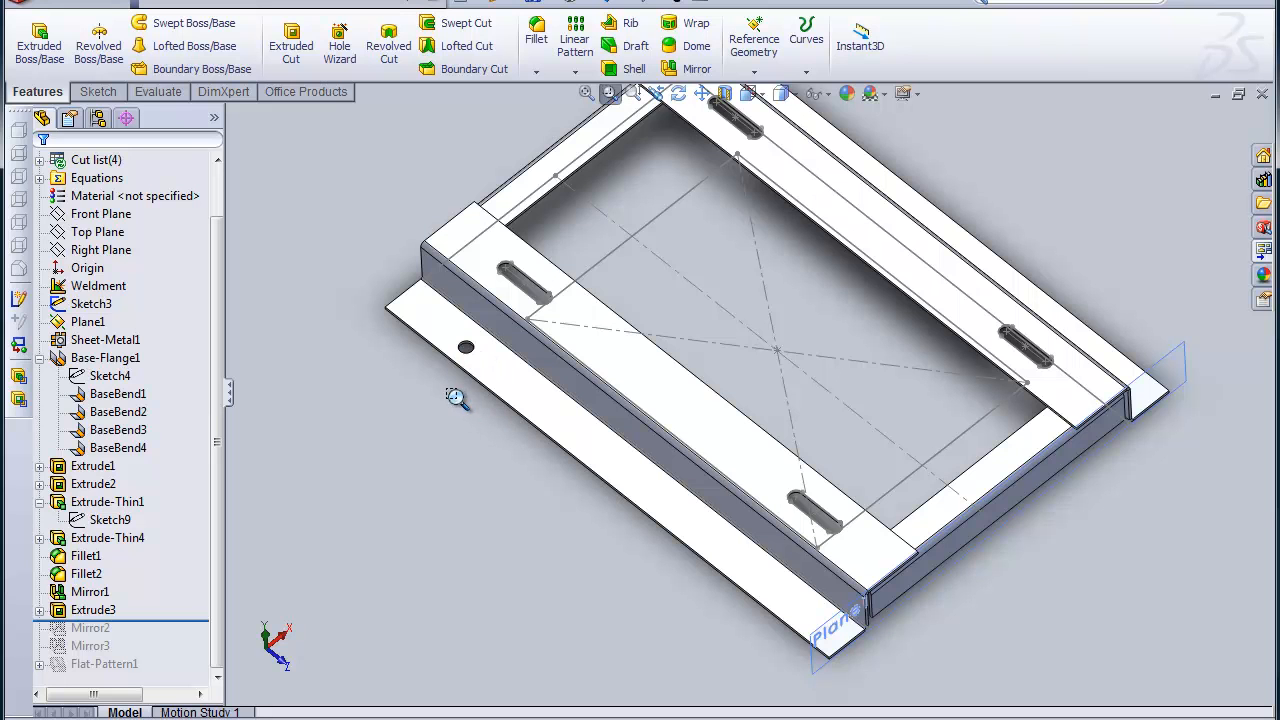
mouse_move(440, 344)
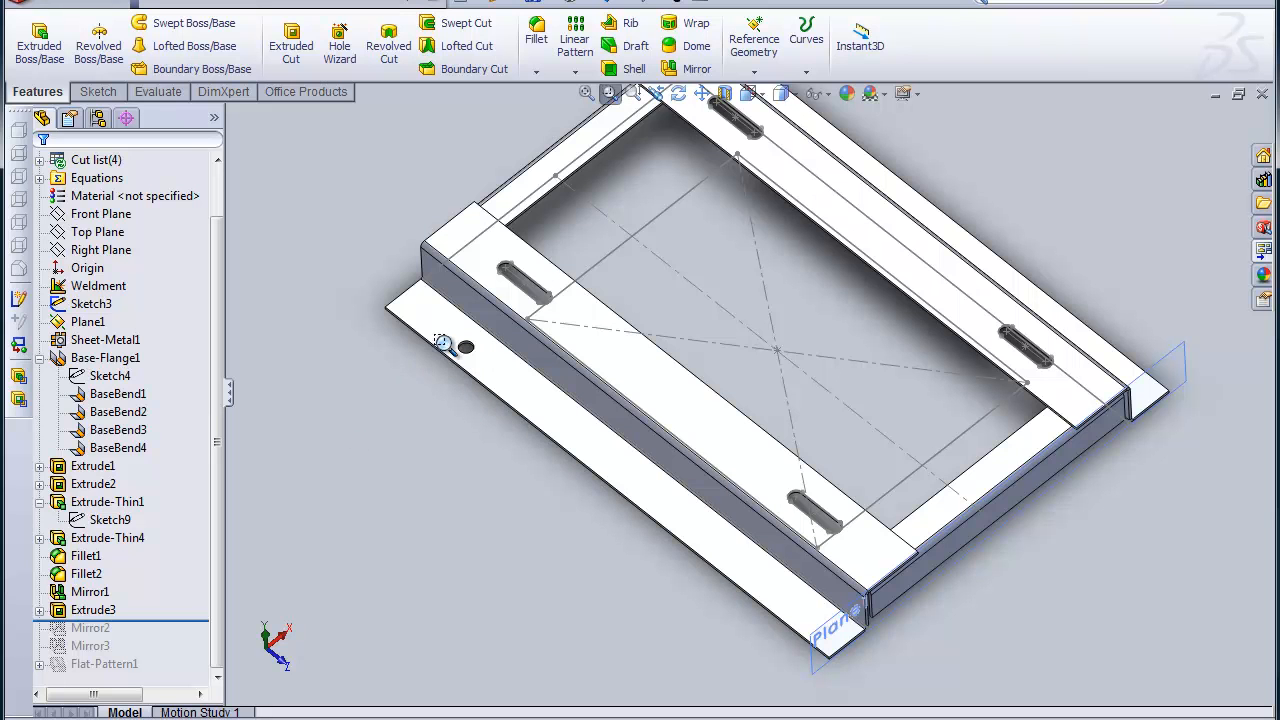
mouse_move(212, 610)
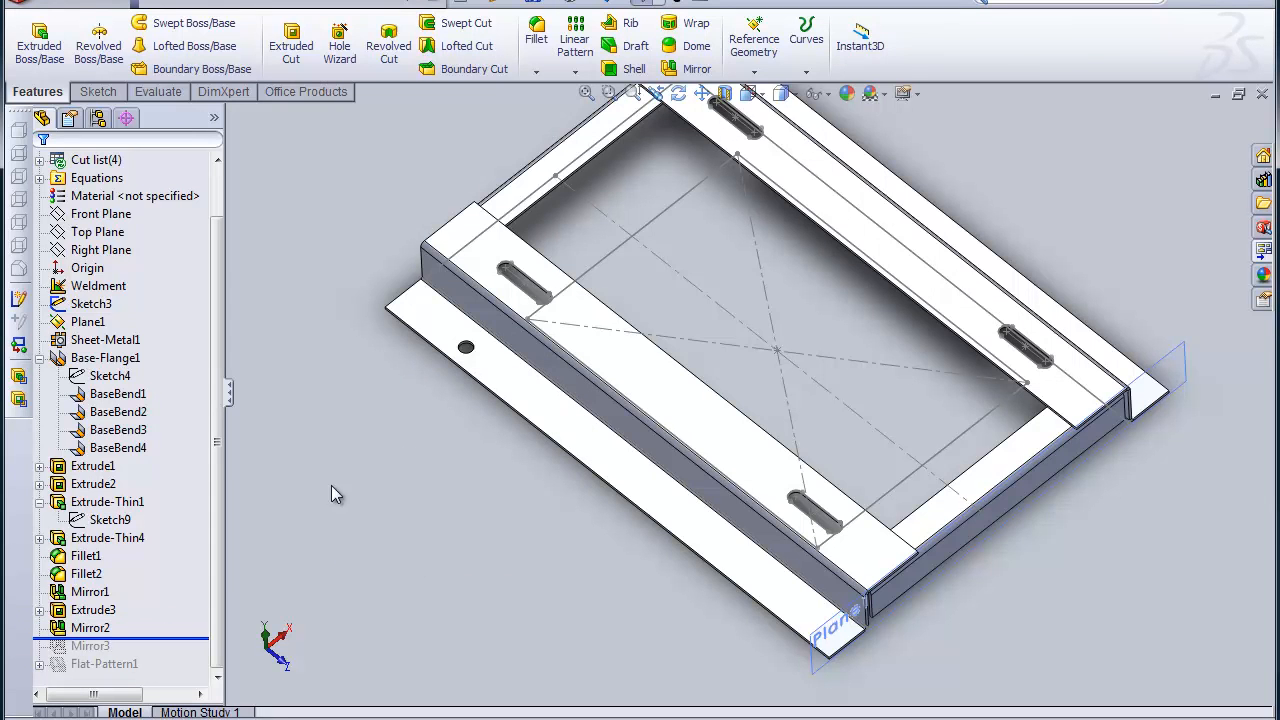
mouse_move(448, 360)
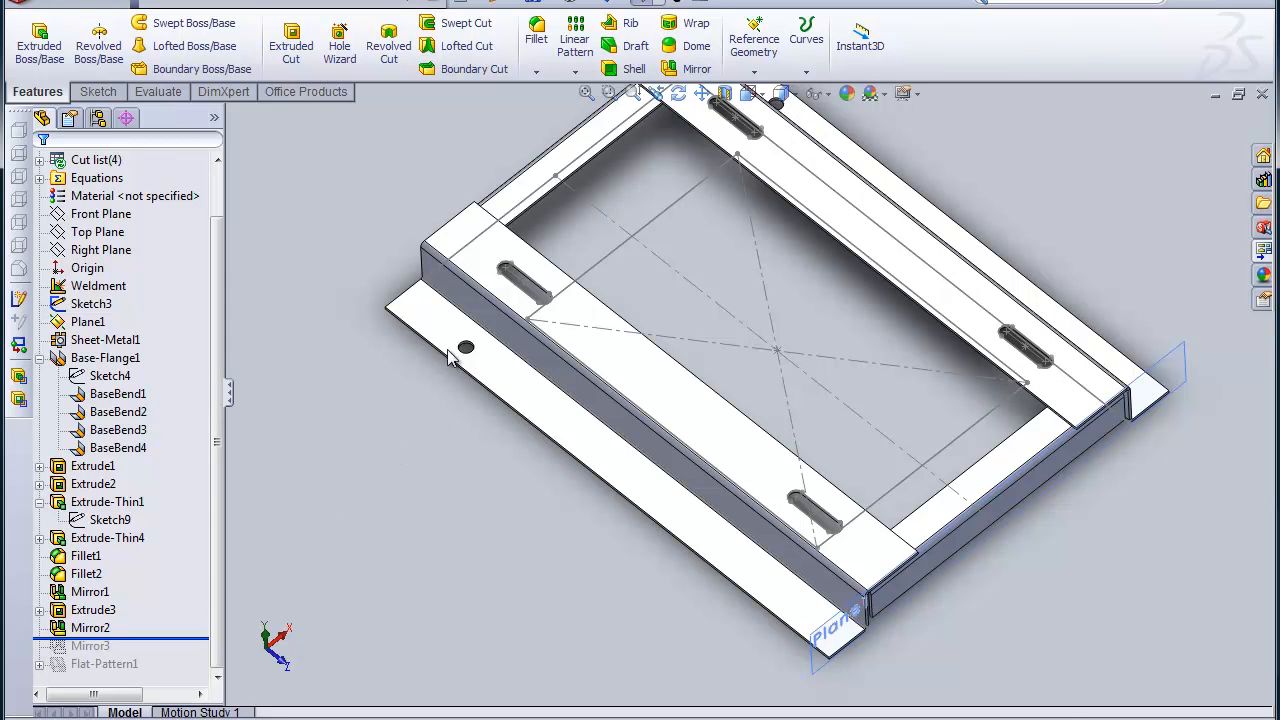
mouse_move(164, 560)
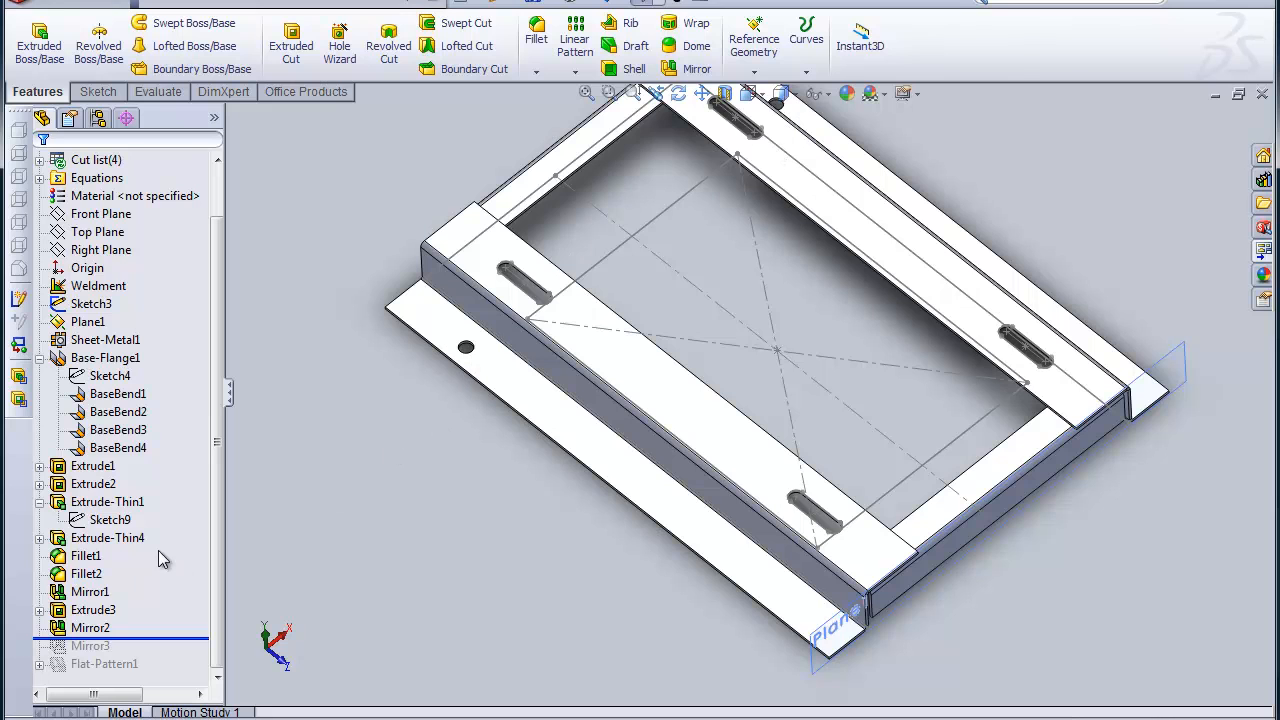
Expand Extrude3 to reveal Sketch23 with the 0.563 diameter mounting hole.
click(92, 610)
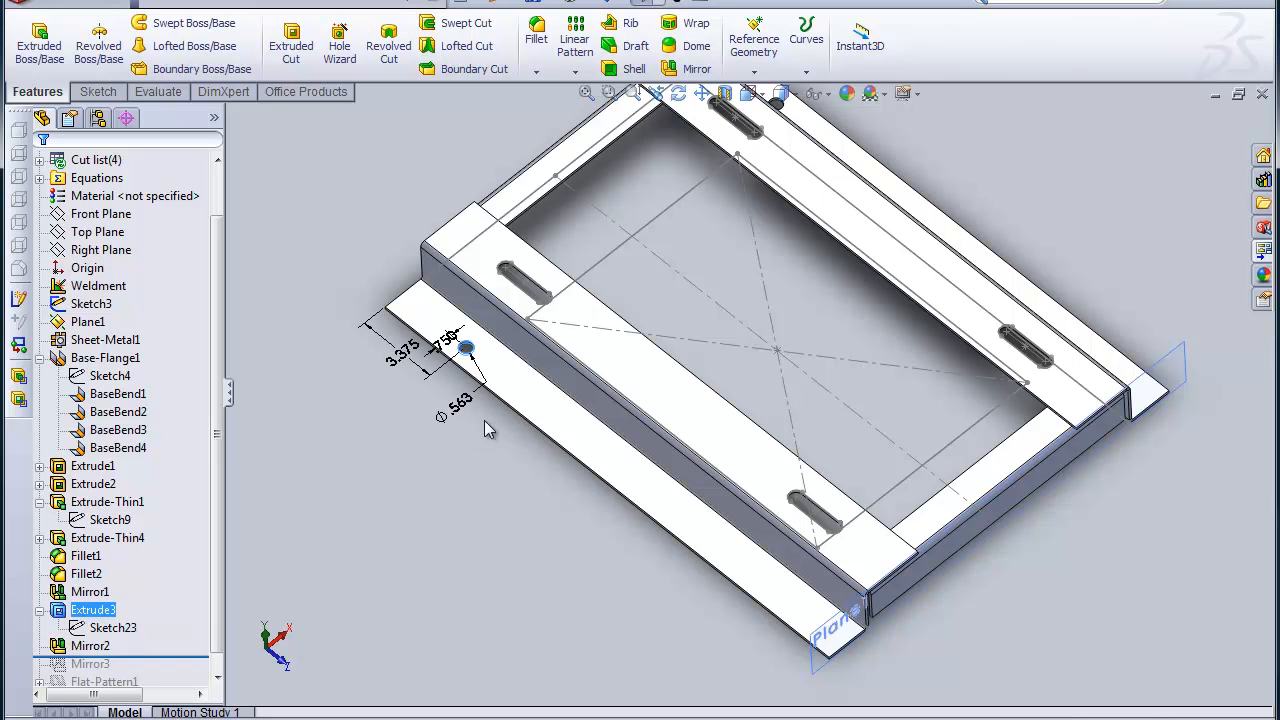
mouse_move(460, 420)
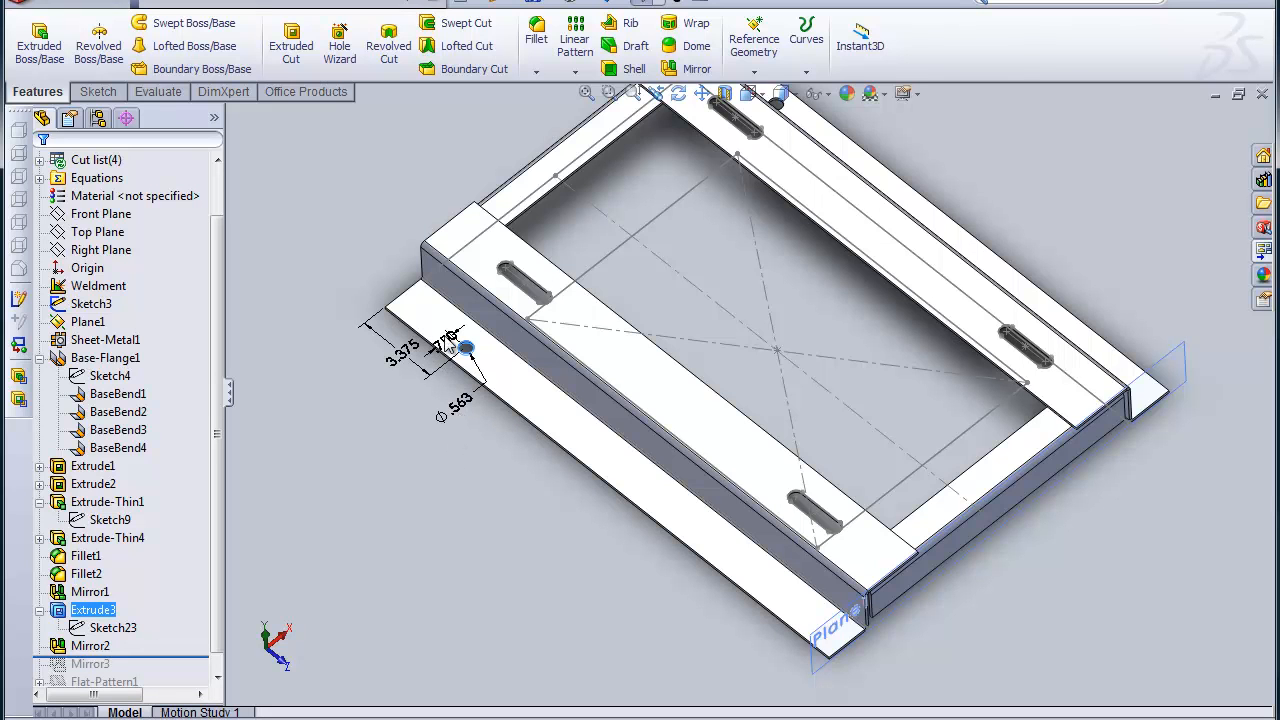
mouse_move(564, 516)
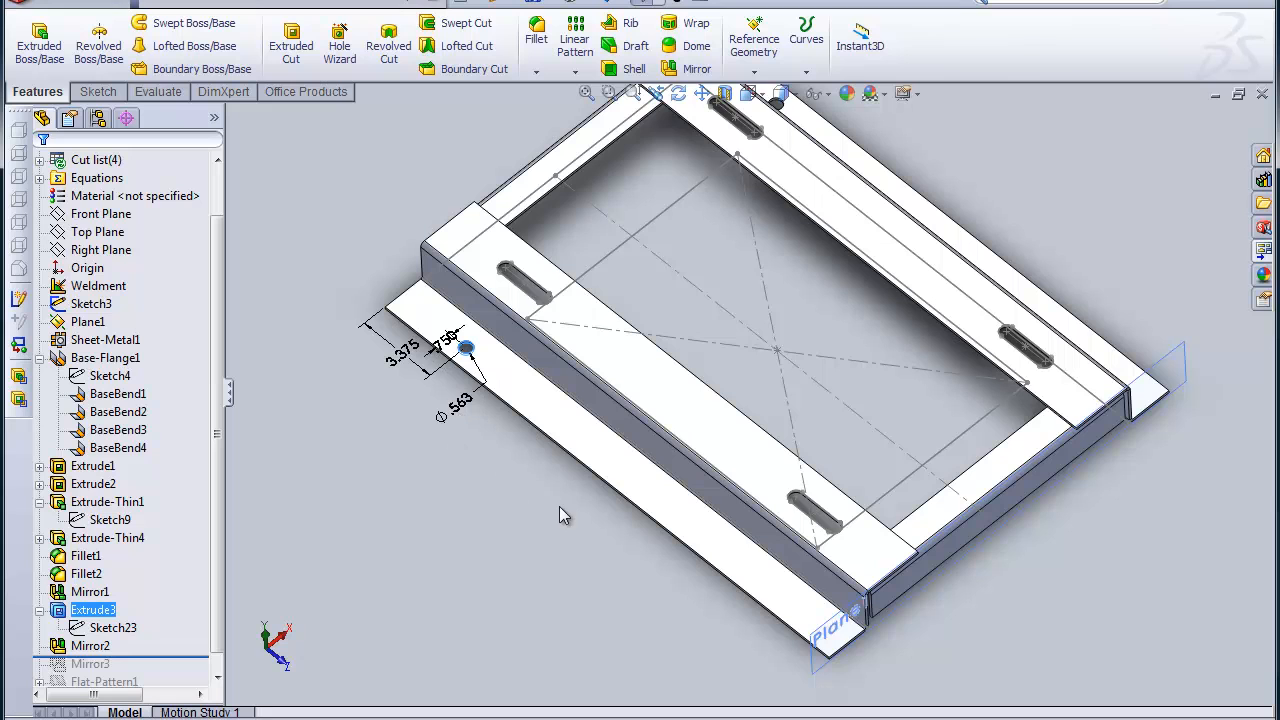
mouse_move(540, 390)
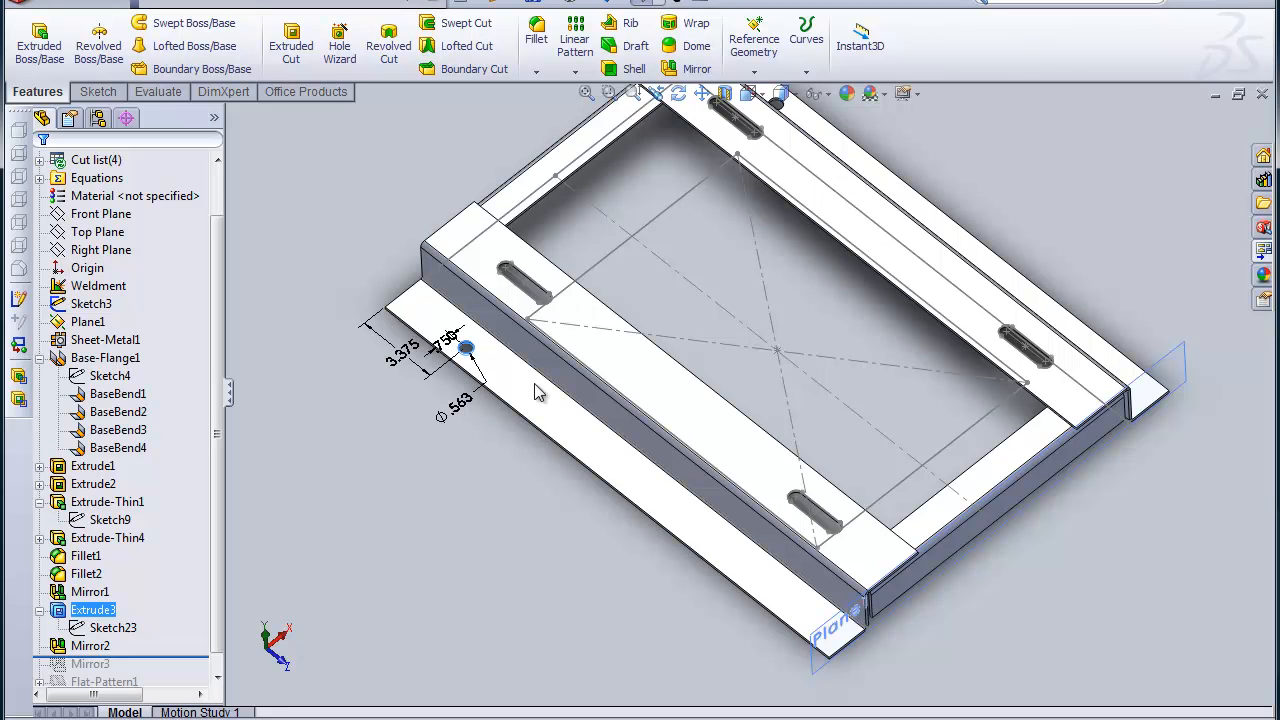
mouse_move(648, 528)
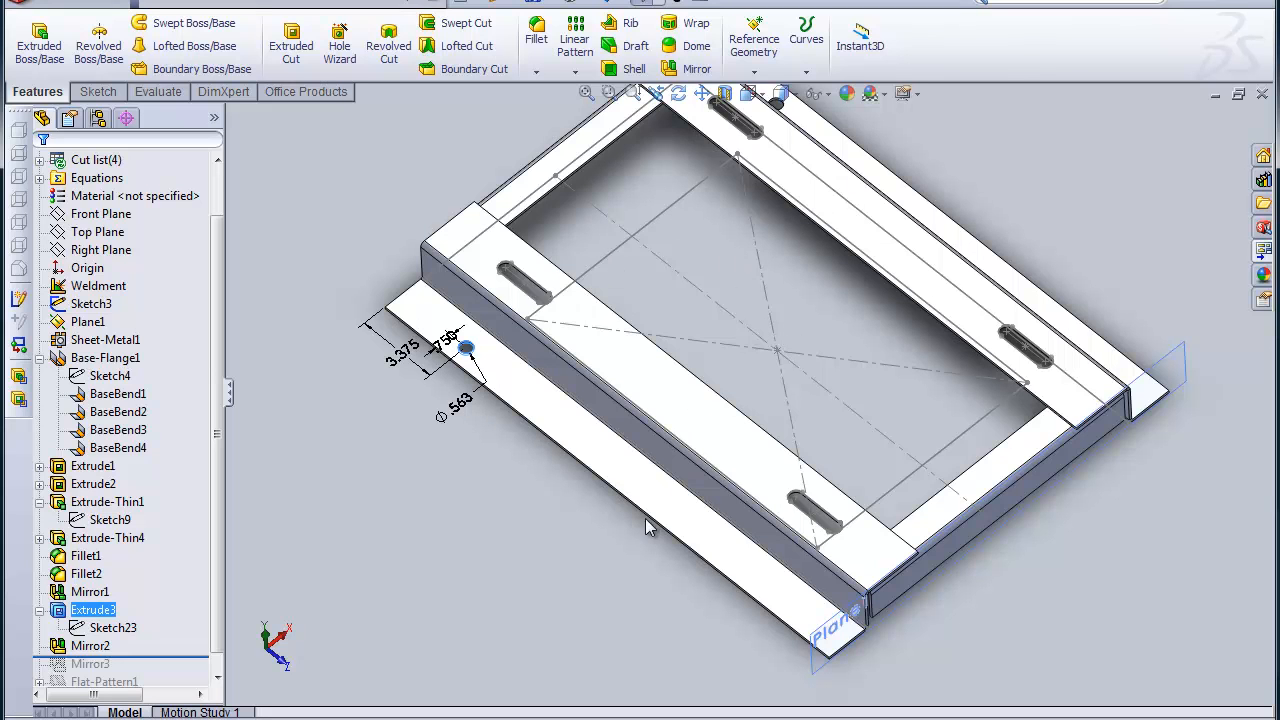
mouse_move(548, 524)
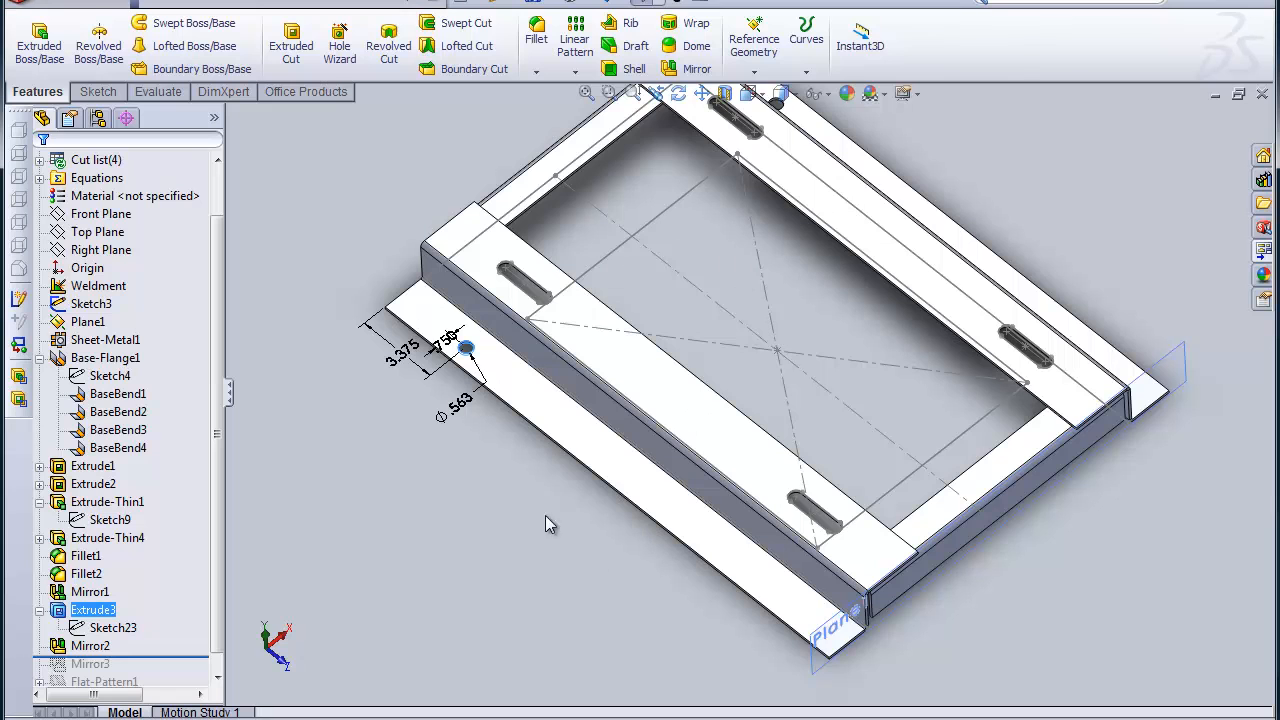
mouse_move(520, 482)
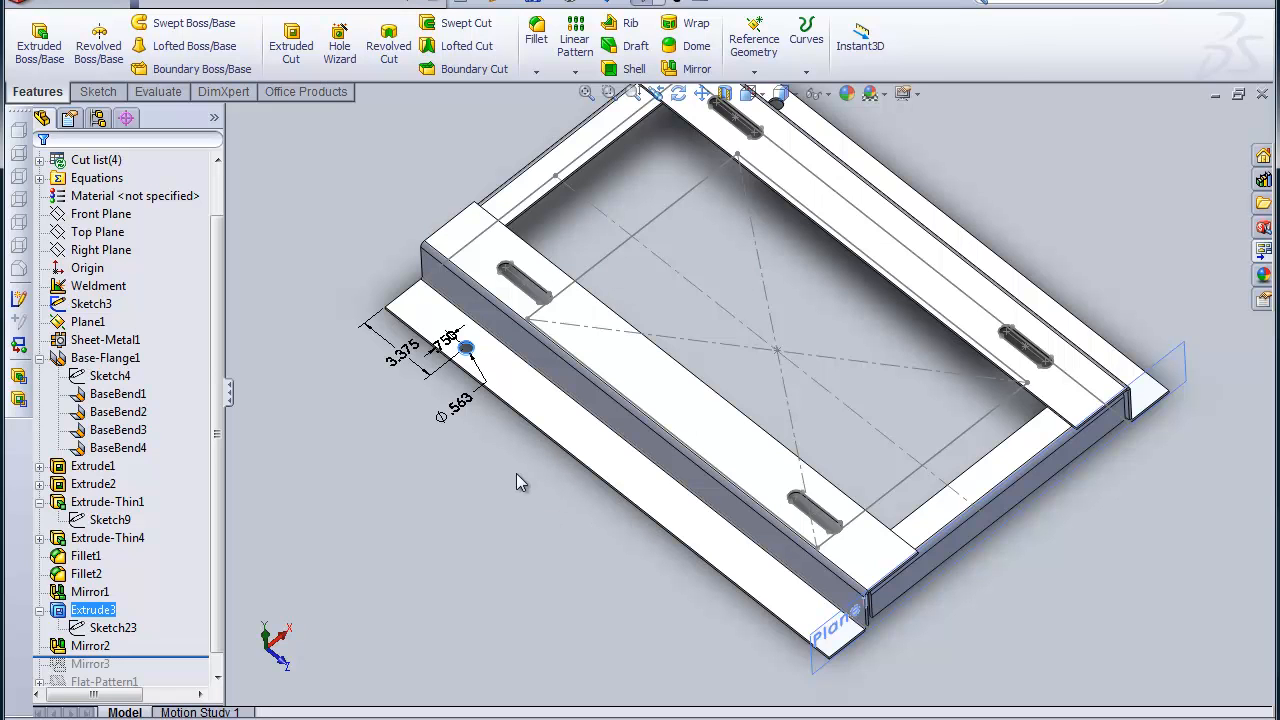
mouse_move(364, 400)
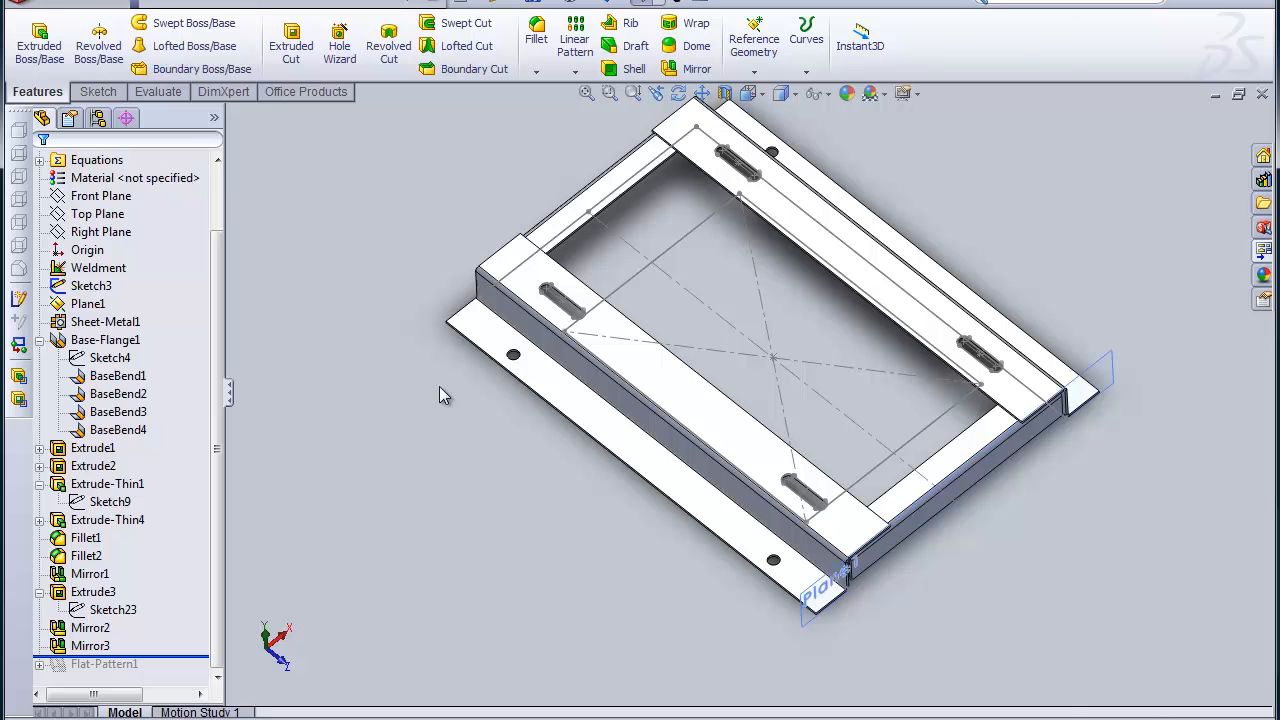
mouse_move(572, 352)
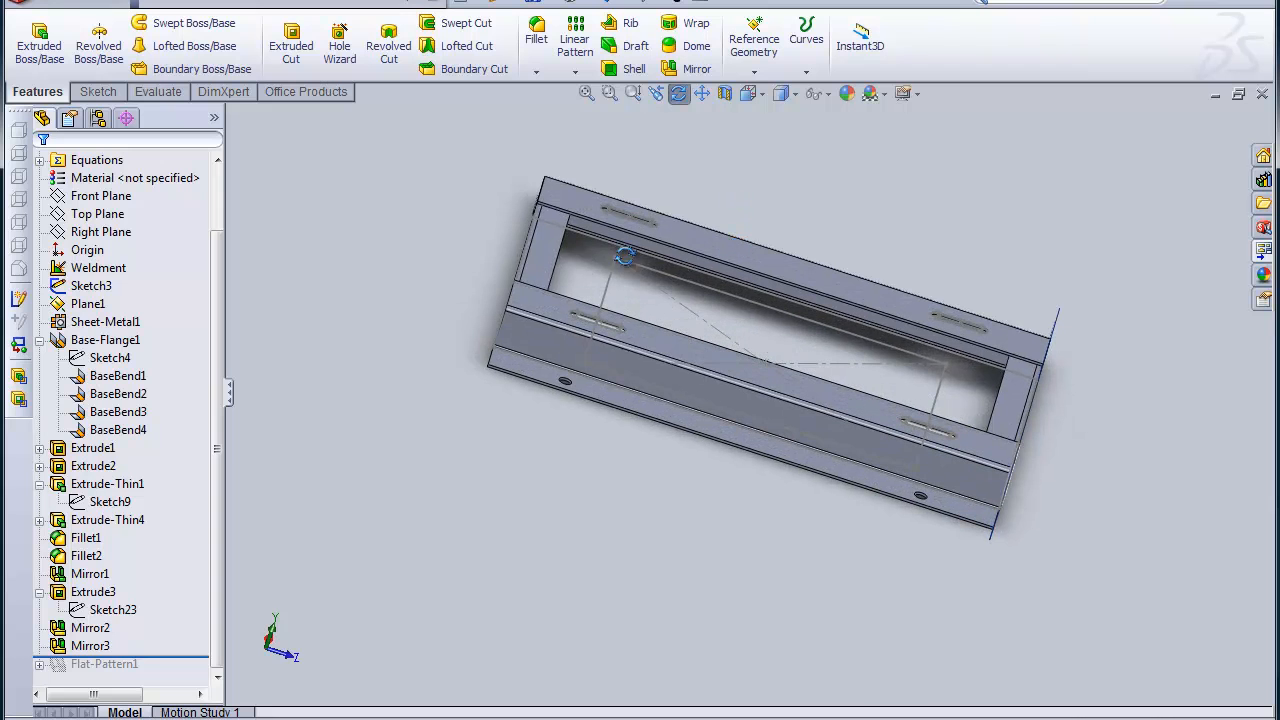
mouse_move(800, 430)
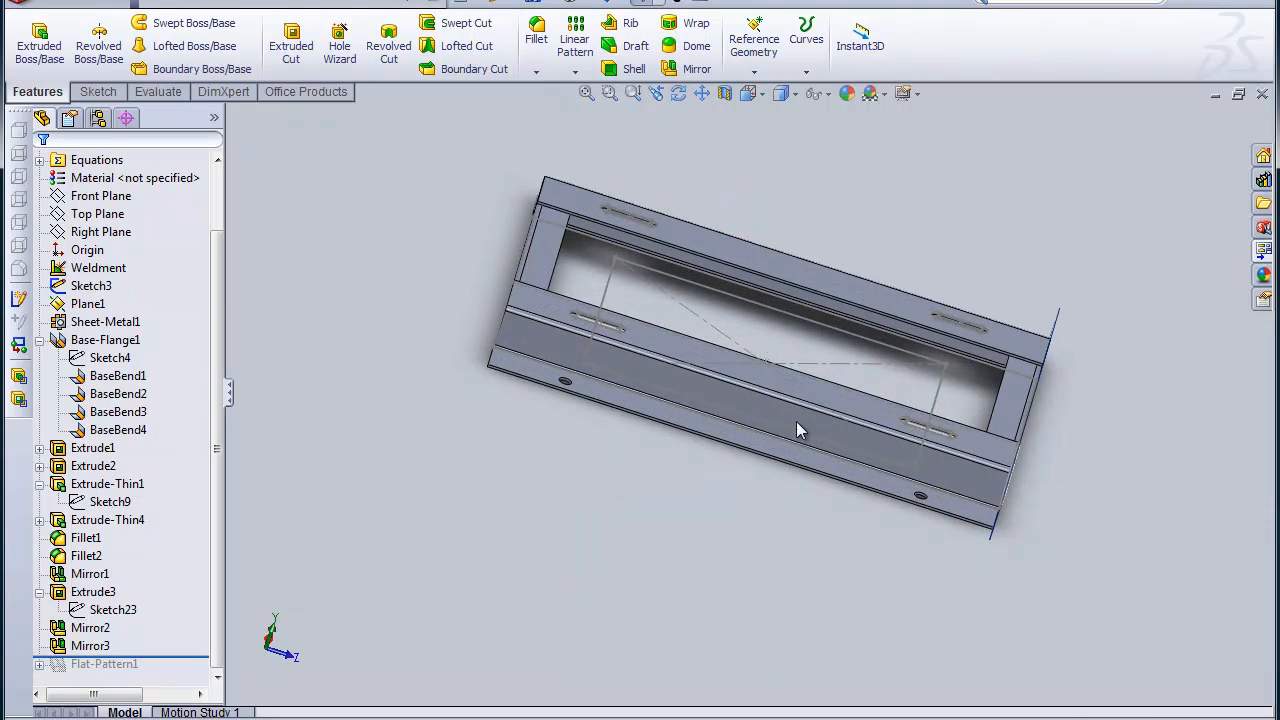
mouse_move(336, 660)
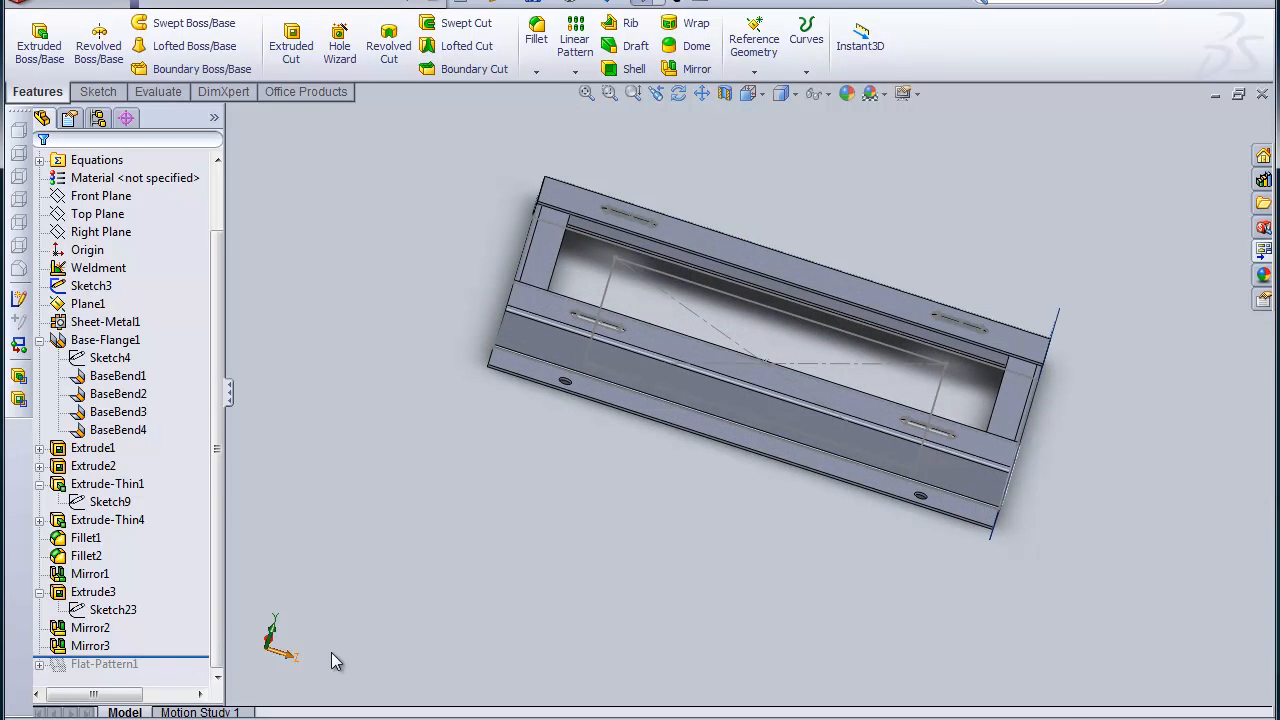
mouse_move(810, 562)
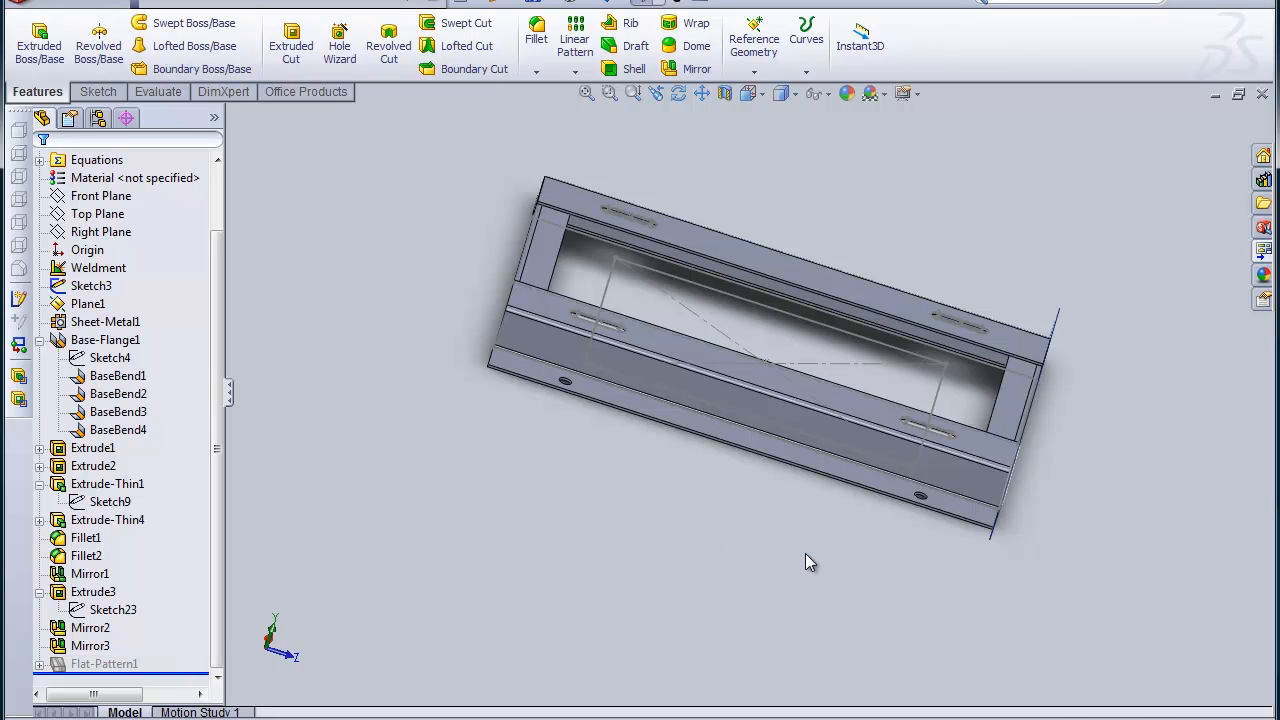
mouse_move(896, 180)
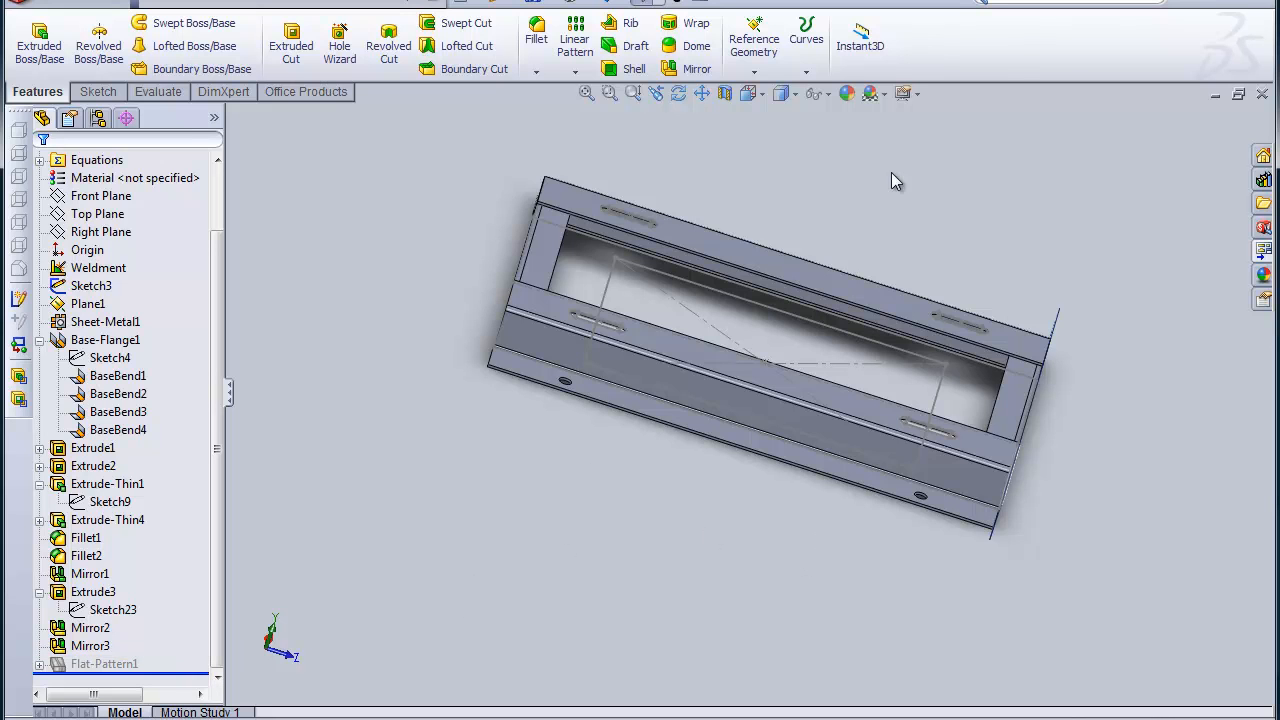
mouse_move(610, 94)
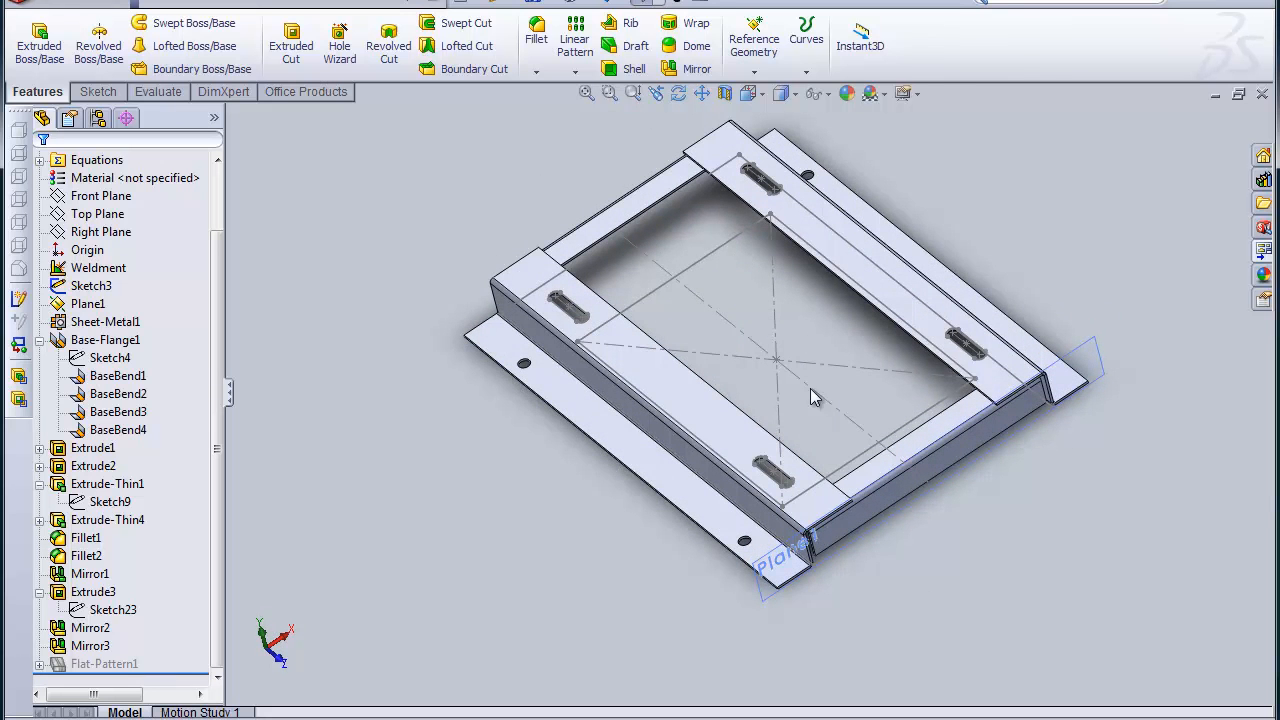
mouse_move(678, 588)
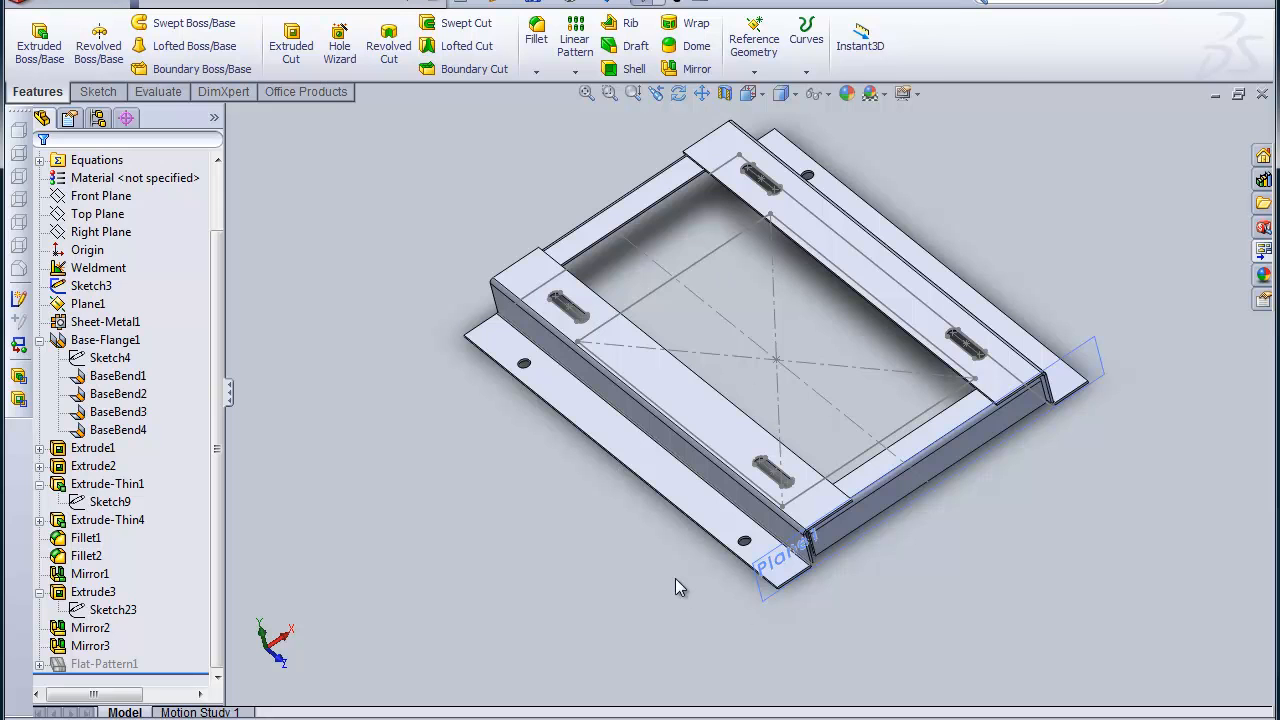